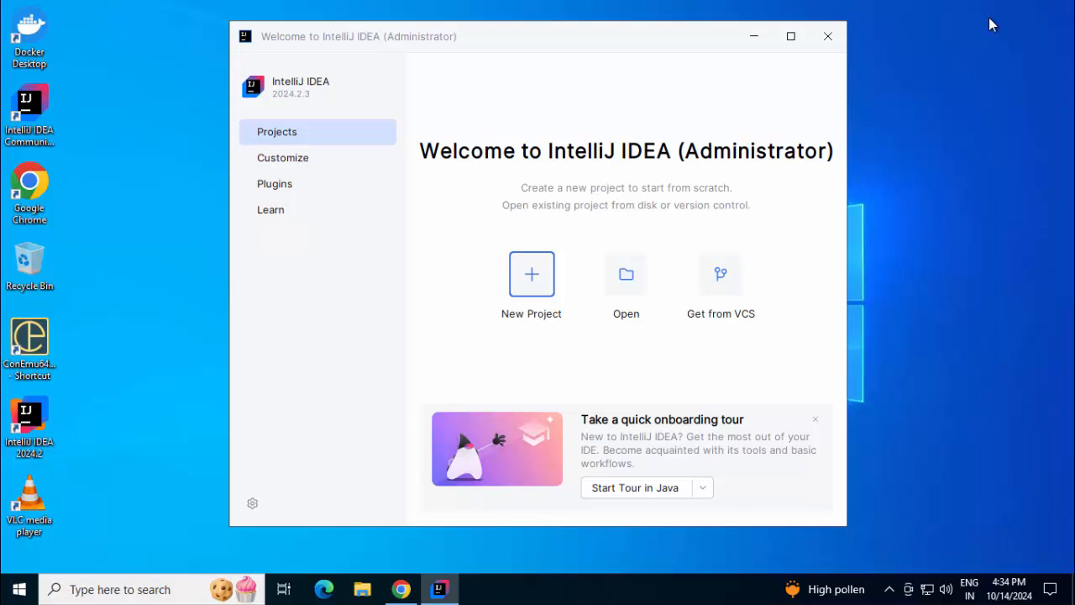
Launch Chrome from the taskbar to reach the Google Search homepage
{"action": "left_click", "coordinate": [401, 589]}
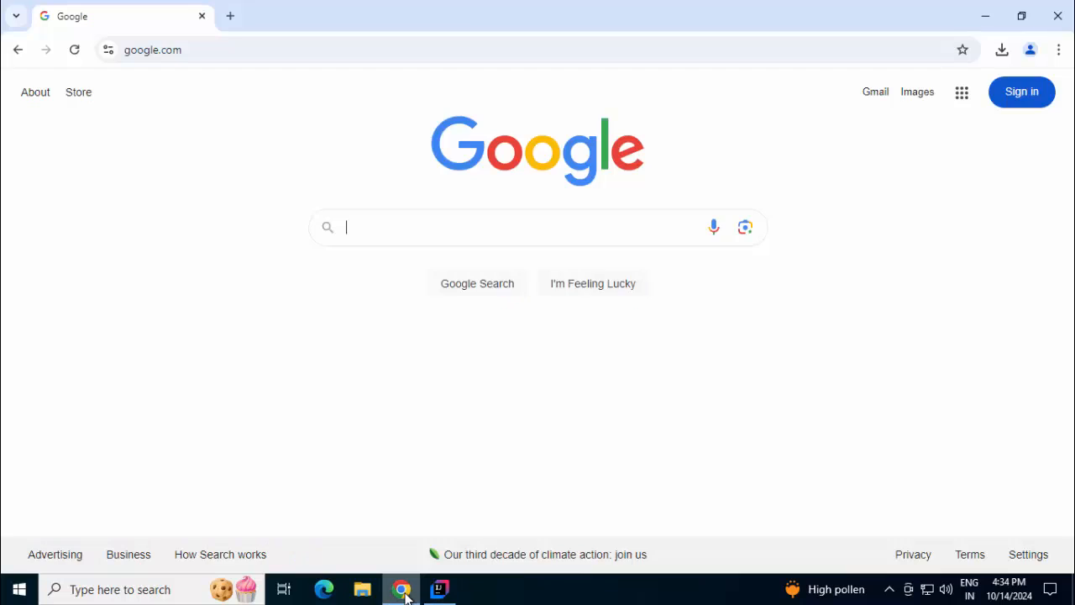
{"action": "mouse_move", "coordinate": [737, 384]}
{"action": "type", "text": "spring initializr"}
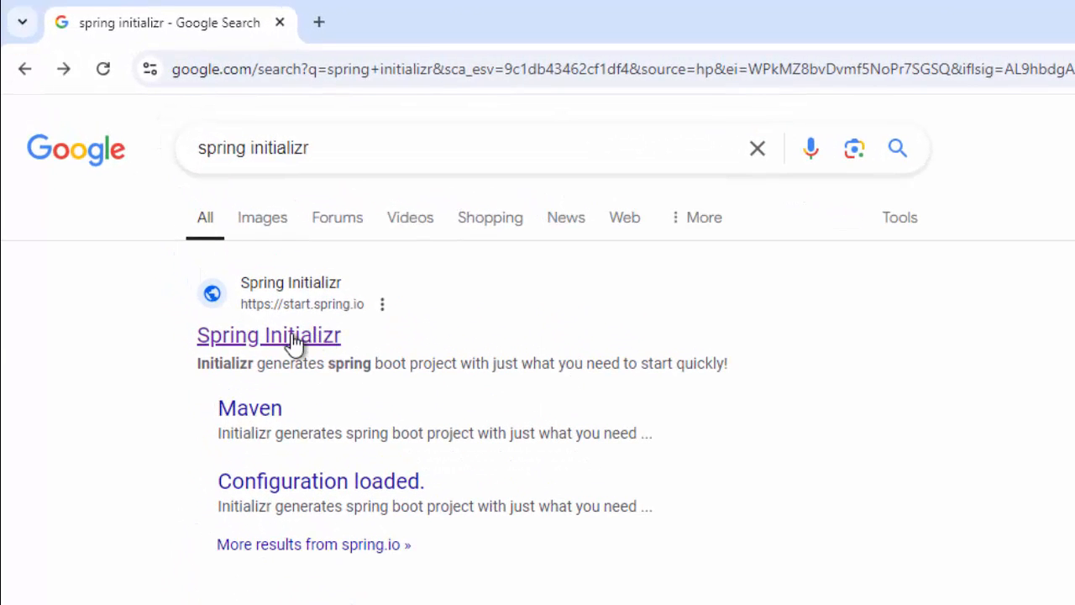
{"action": "mouse_move", "coordinate": [307, 343]}
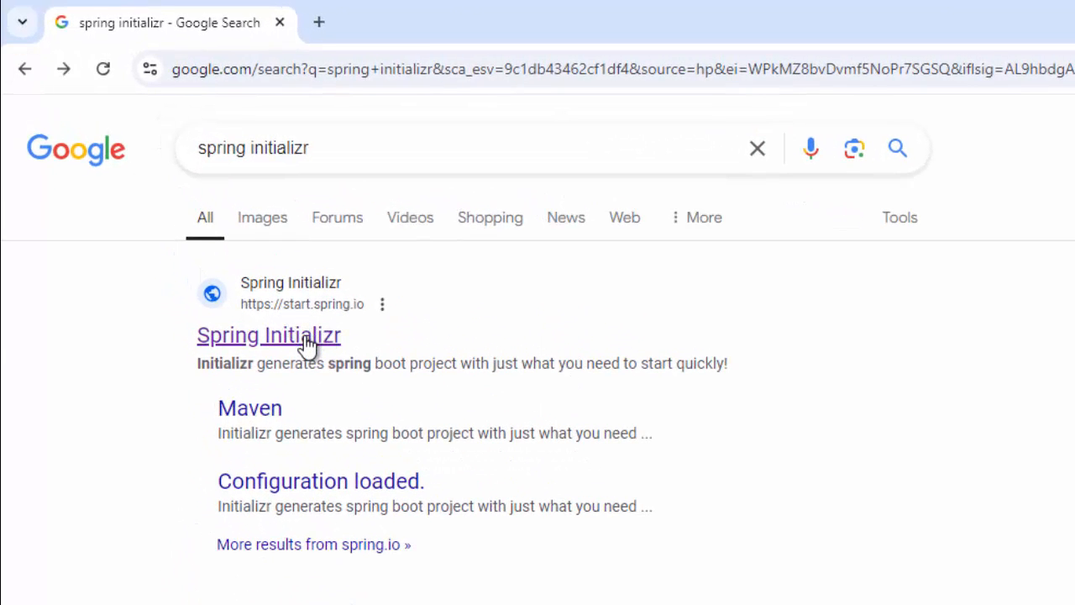
Pick Maven, Spring Boot 3.2.10 and artifact spring-boot-intellij-ce on Spring Initializr
{"action": "left_click", "coordinate": [269, 334]}
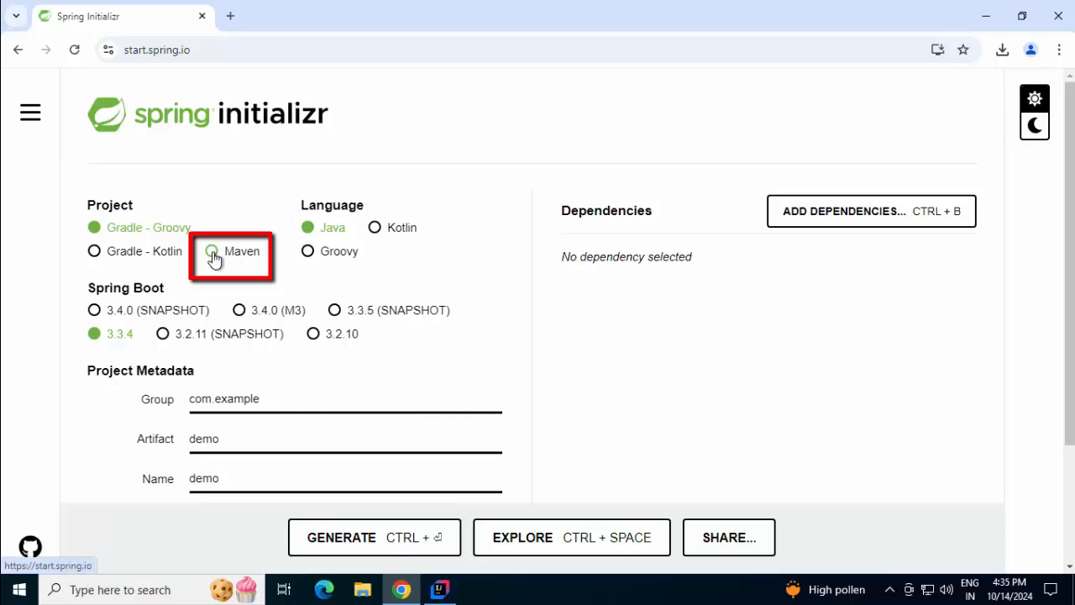
{"action": "left_click", "coordinate": [212, 251]}
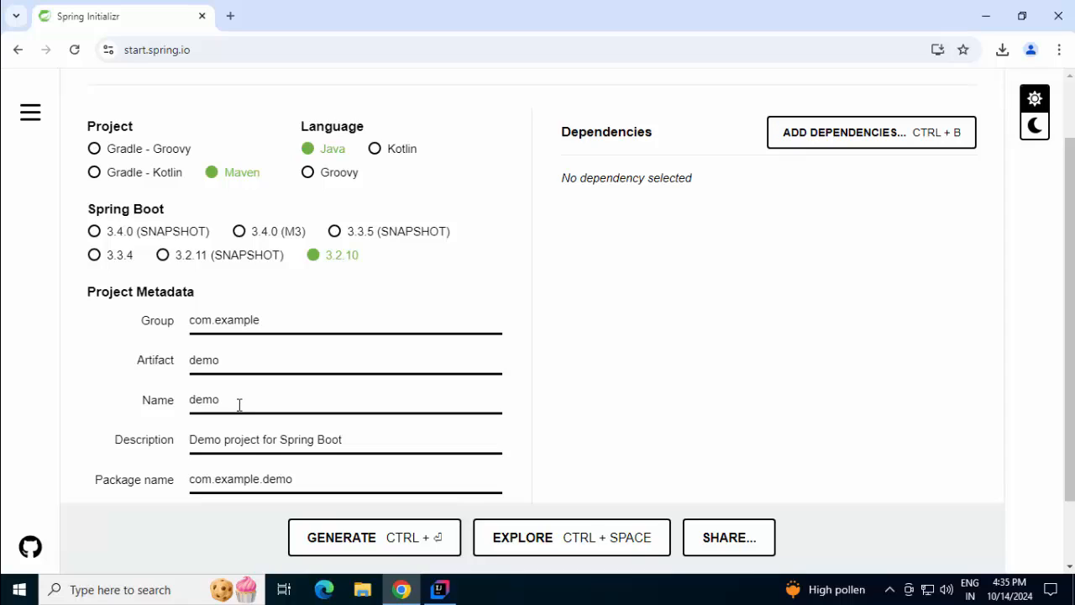
{"action": "left_click", "coordinate": [344, 320]}
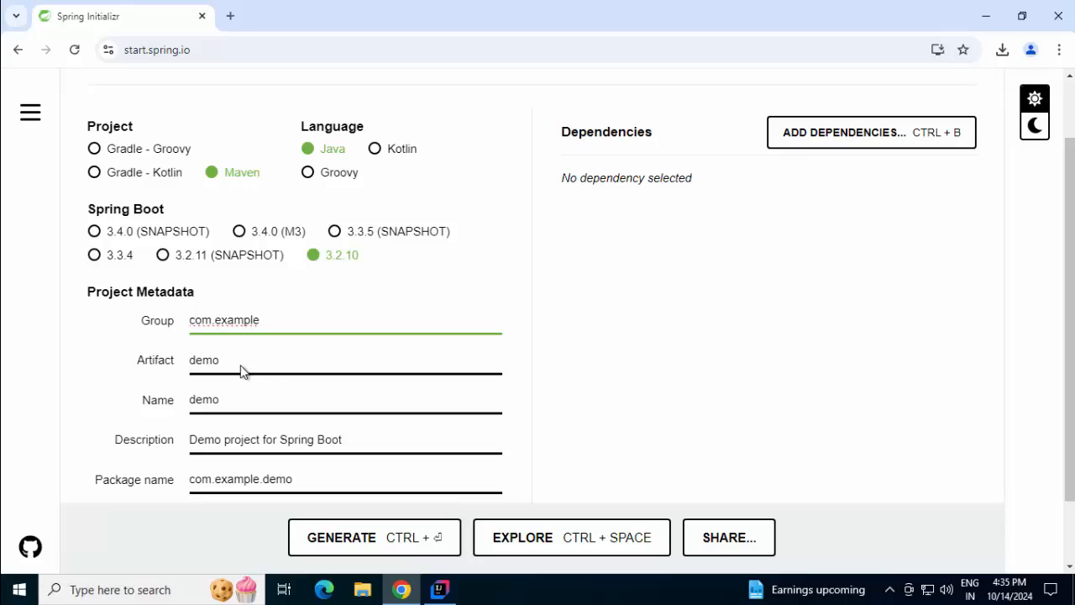
{"action": "double_click", "coordinate": [204, 359]}
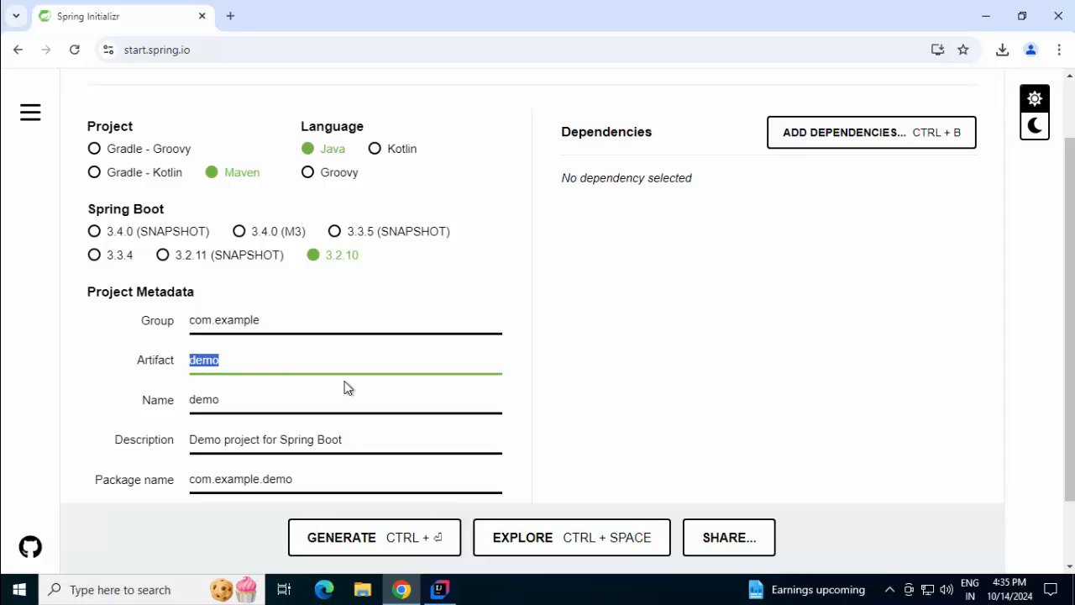
{"action": "type", "text": "spring-boot-intellij-ce"}
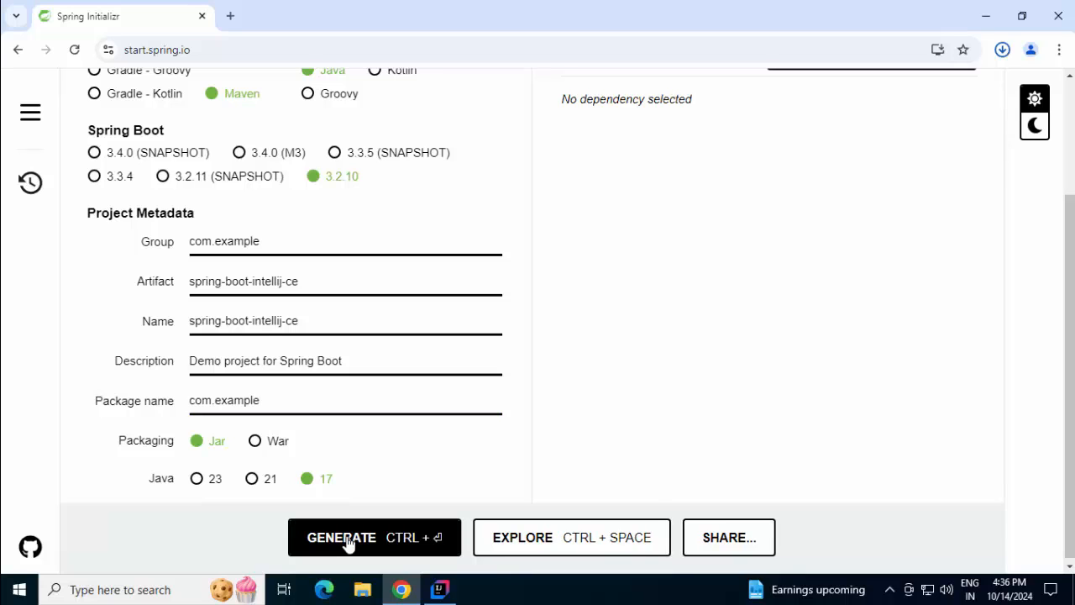
Preview the generated pom.xml and scroll to its parent and groupId/artifactId sections
{"action": "left_click", "coordinate": [375, 537]}
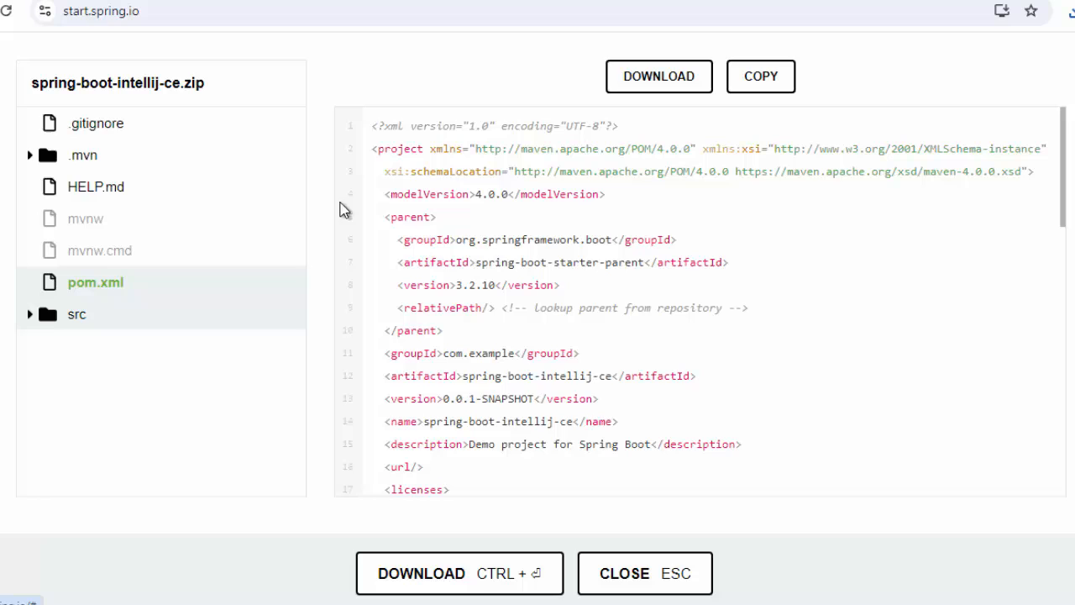
{"action": "mouse_move", "coordinate": [668, 92]}
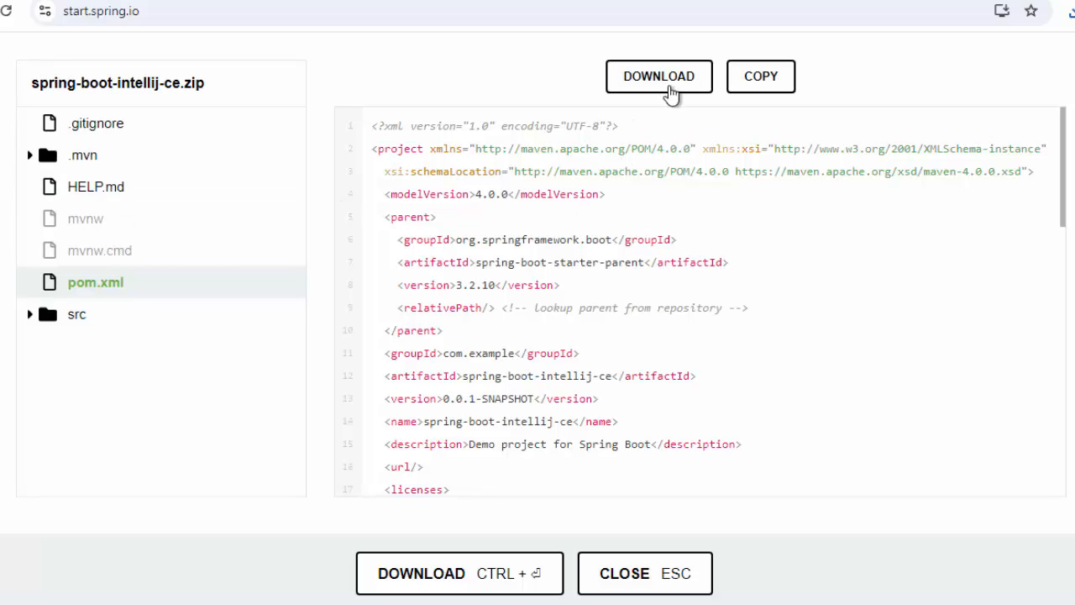
{"action": "mouse_move", "coordinate": [67, 155]}
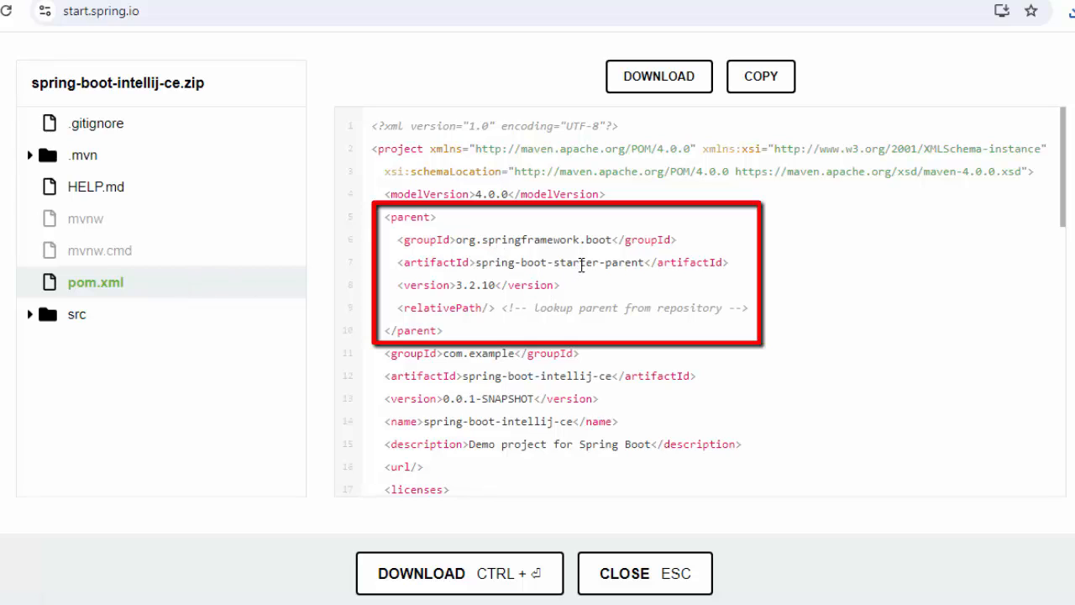
{"action": "scroll", "scroll_direction": "down", "scroll_amount": 3}
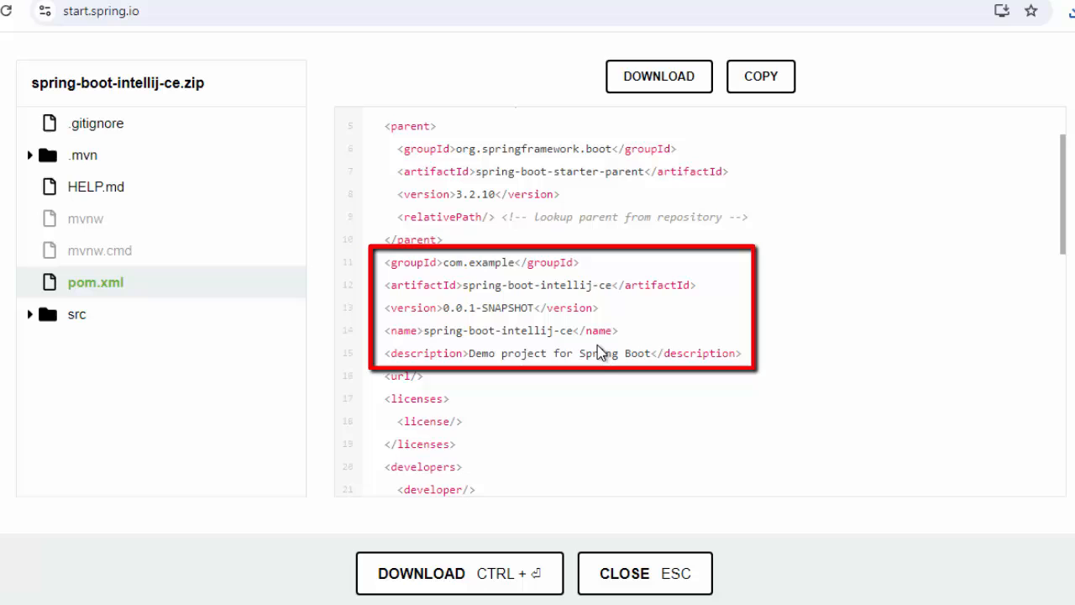
{"action": "mouse_move", "coordinate": [464, 370]}
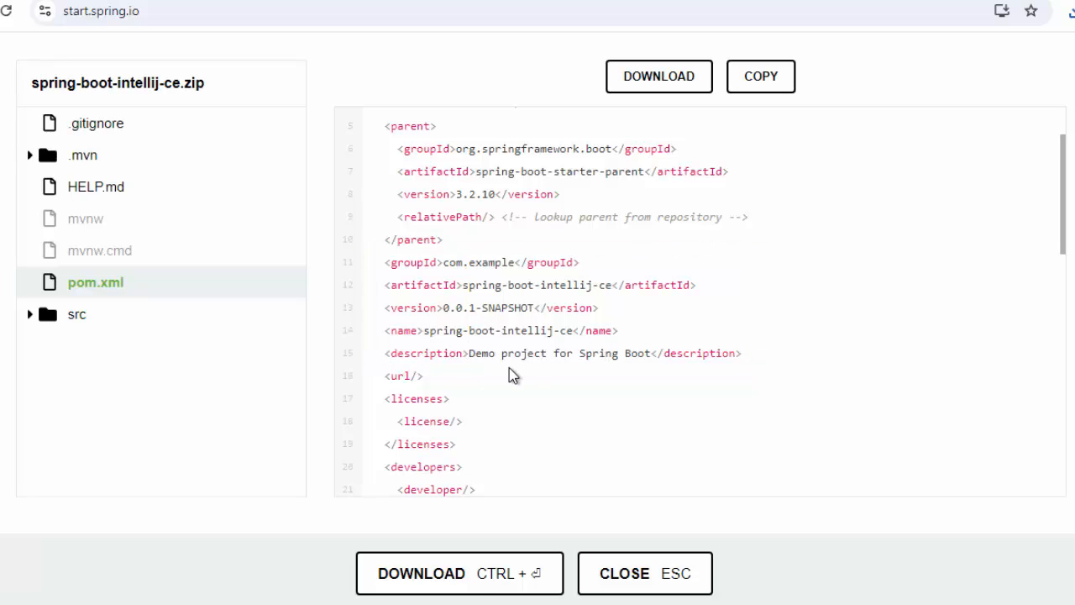
{"action": "scroll", "scroll_direction": "down", "scroll_amount": 3}
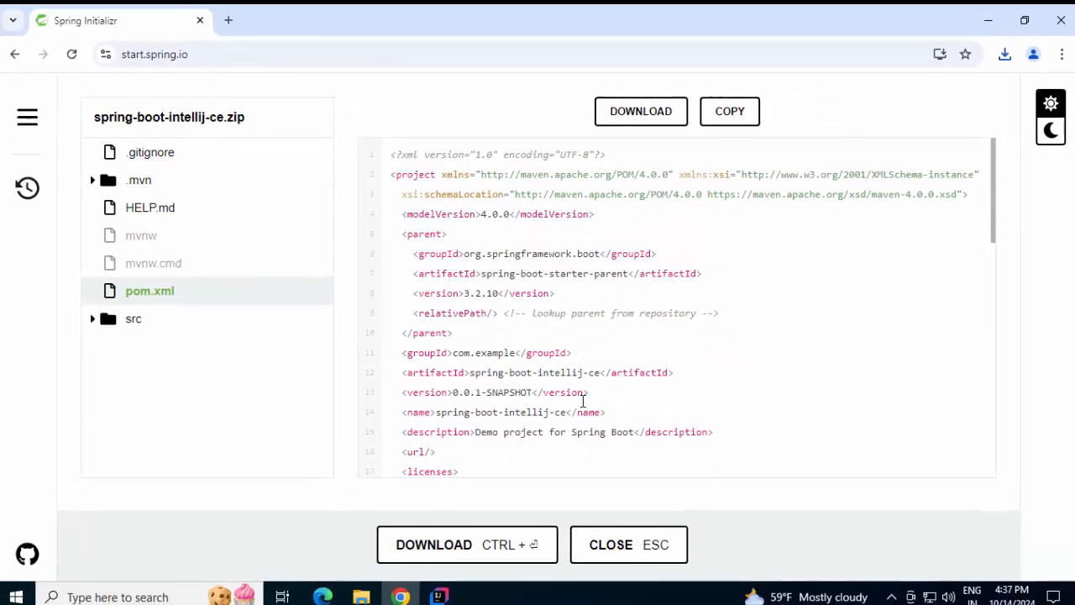
Add Spring Web via a 'mvc' search and confirm spring-boot-starter-web in pom.xml
{"action": "left_click", "coordinate": [610, 545]}
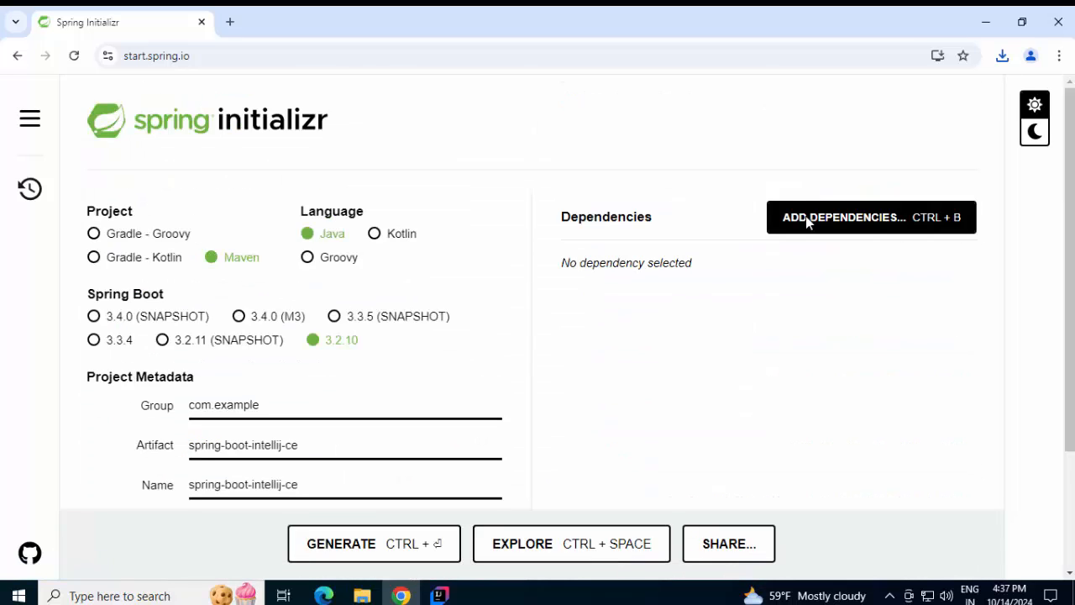
{"action": "left_click", "coordinate": [871, 217]}
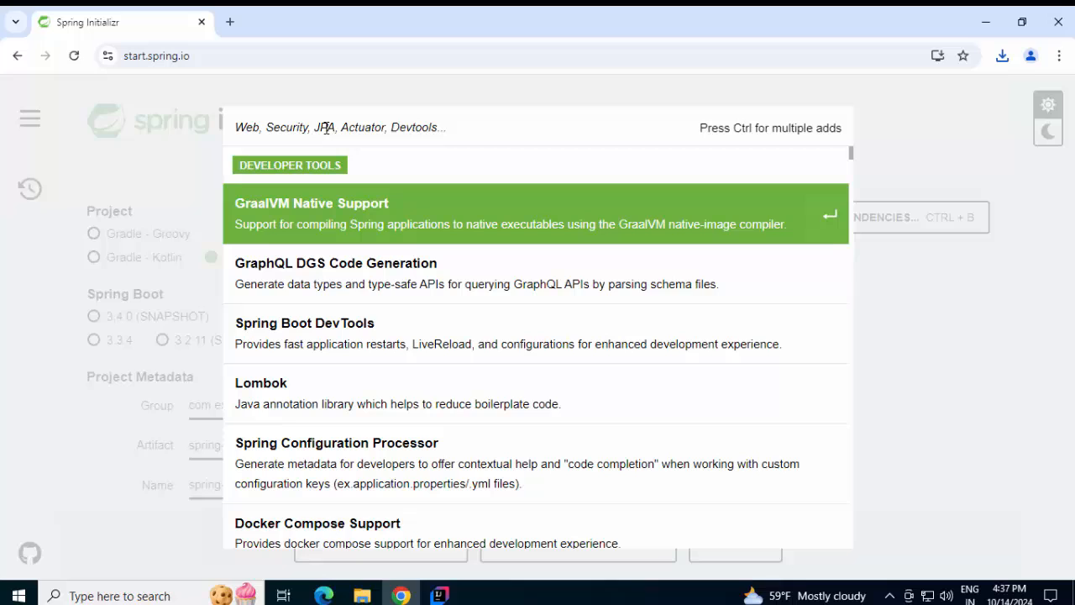
{"action": "type", "text": "m"}
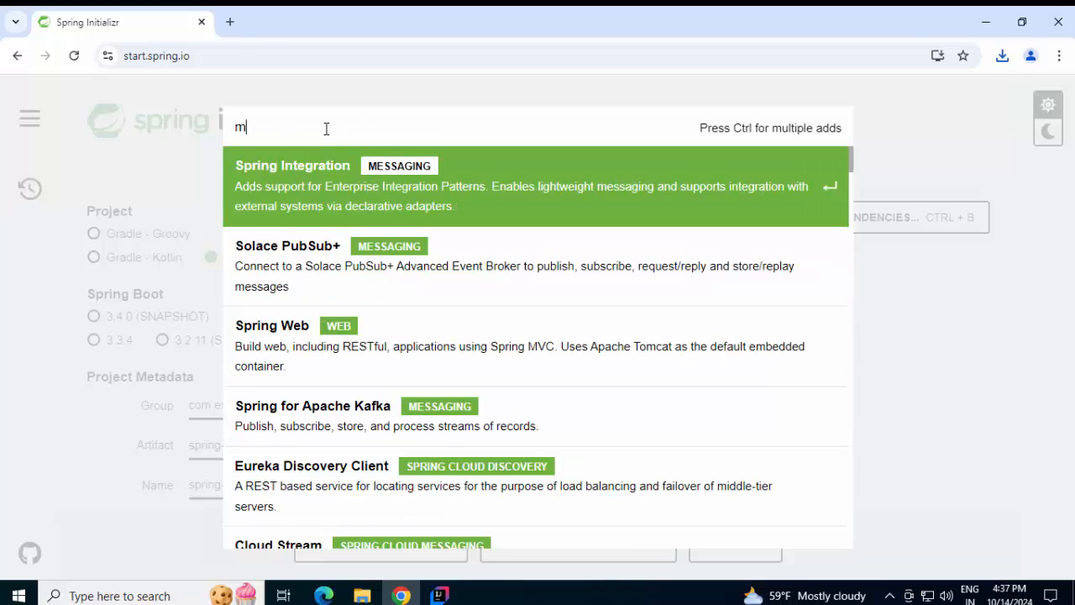
{"action": "type", "text": "vc"}
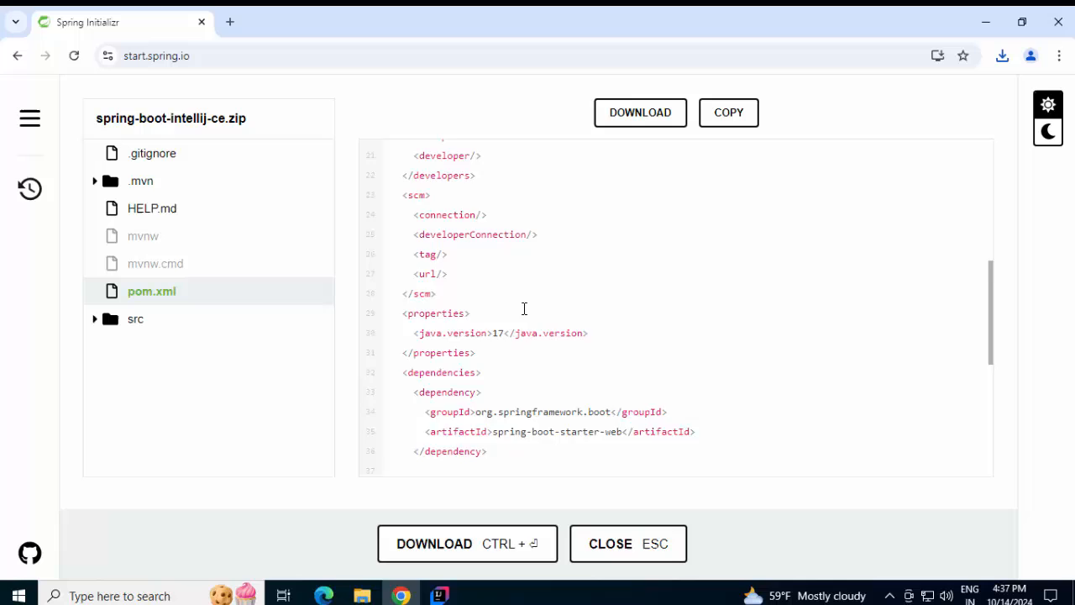
{"action": "scroll", "scroll_direction": "down", "scroll_amount": 3}
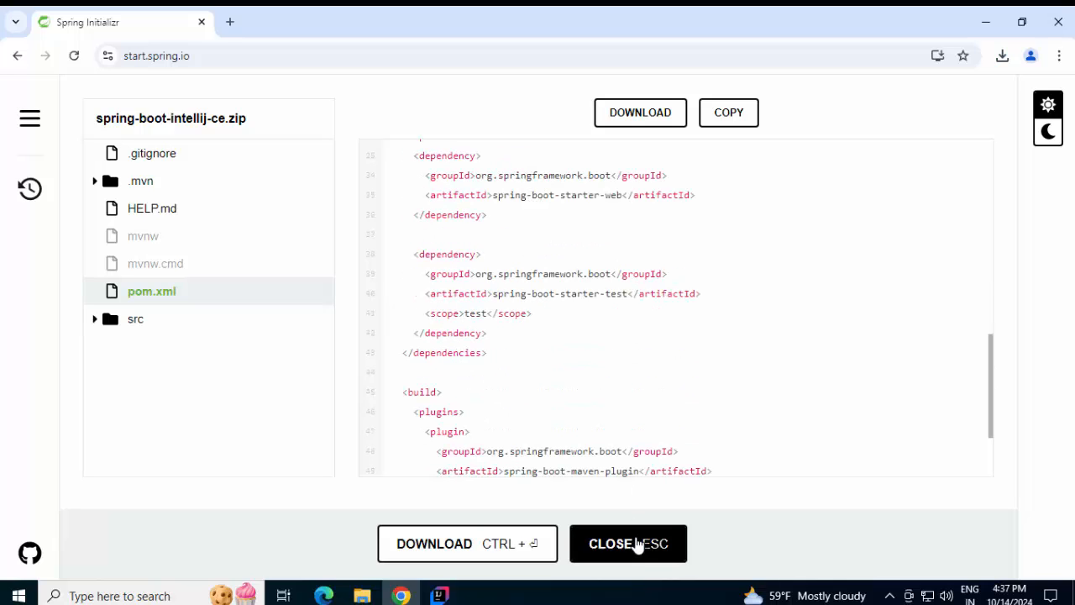
{"action": "left_click", "coordinate": [629, 544]}
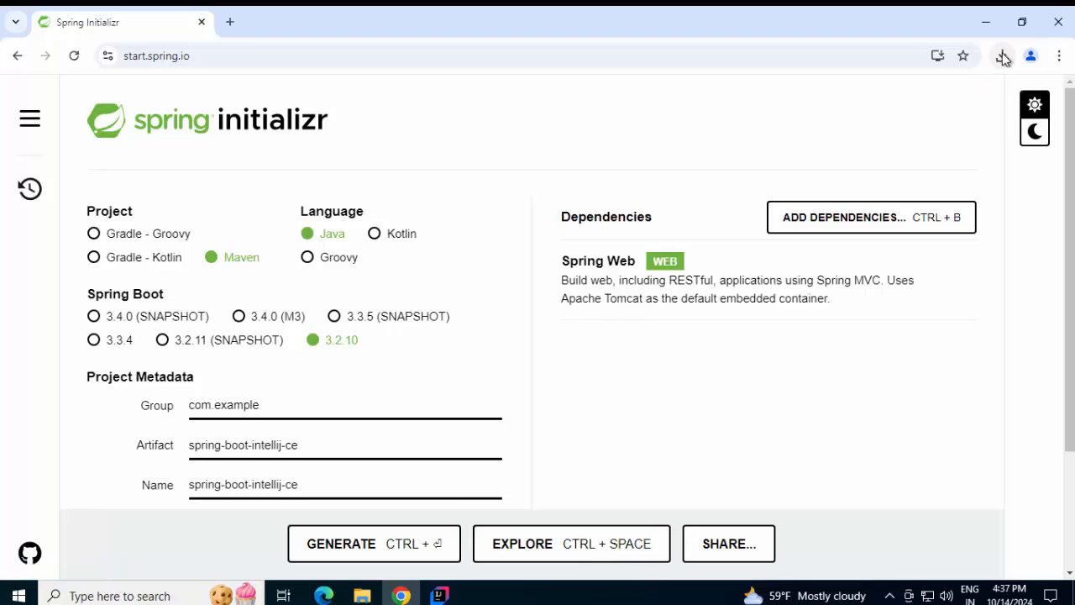
Generate spring-boot-intellij-ce.zip and download it into the Downloads folder
{"action": "left_click", "coordinate": [1001, 55]}
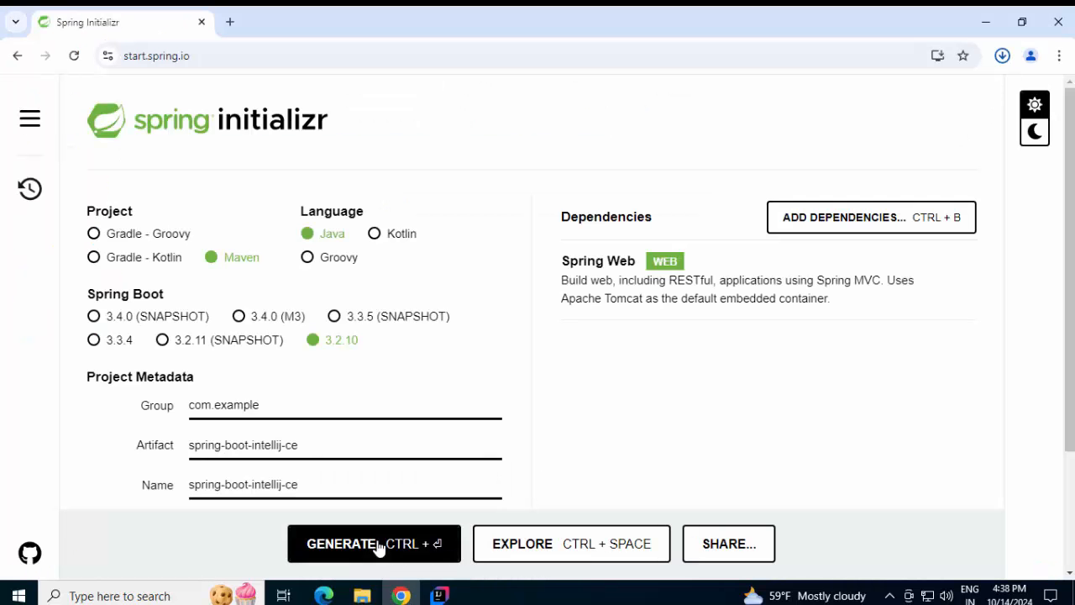
{"action": "left_click", "coordinate": [374, 543]}
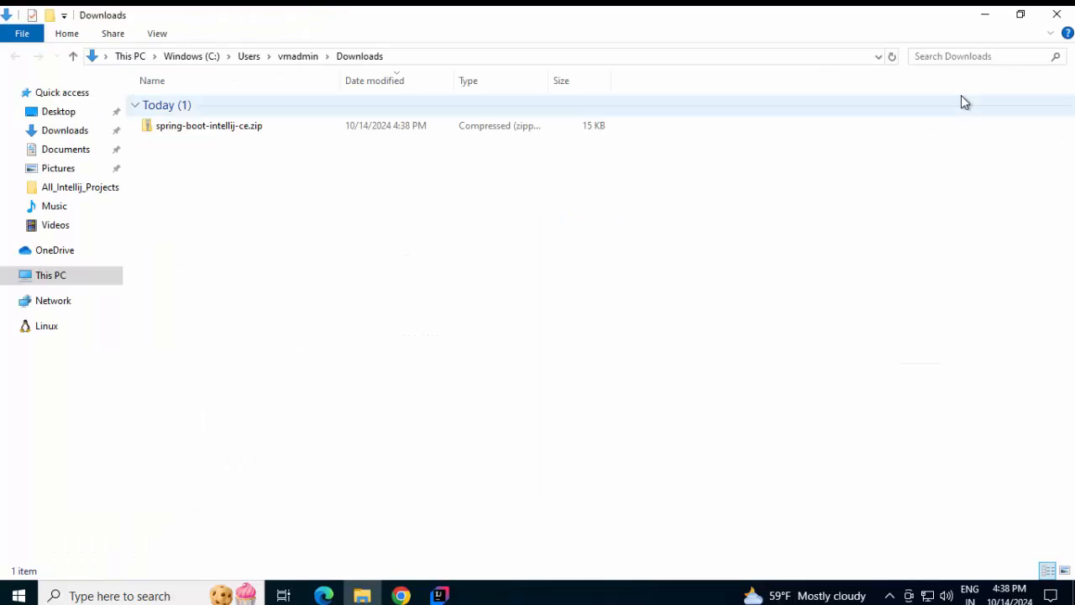
Extract spring-boot-intellij-ce.zip with 7-Zip into its own spring-boot-intellij-ce folder
{"action": "left_click", "coordinate": [208, 125]}
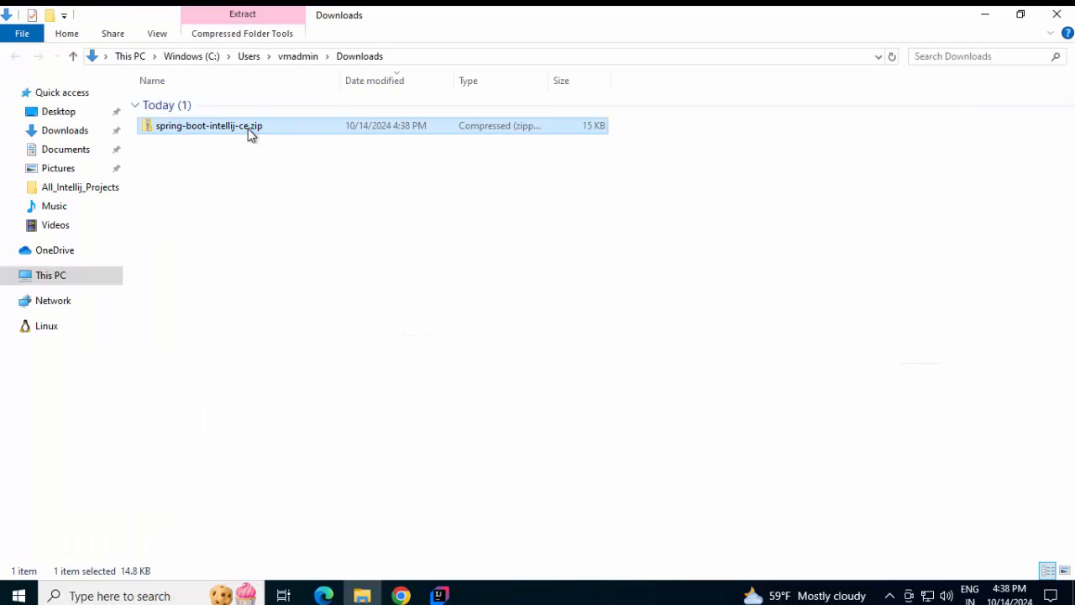
{"action": "right_click", "coordinate": [208, 125]}
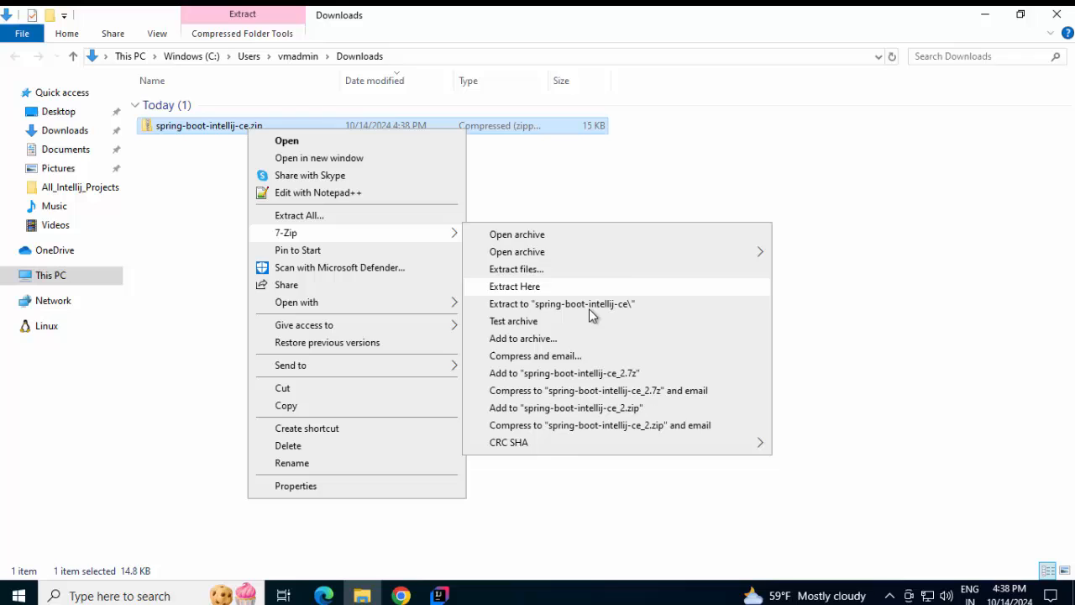
{"action": "left_click", "coordinate": [514, 285]}
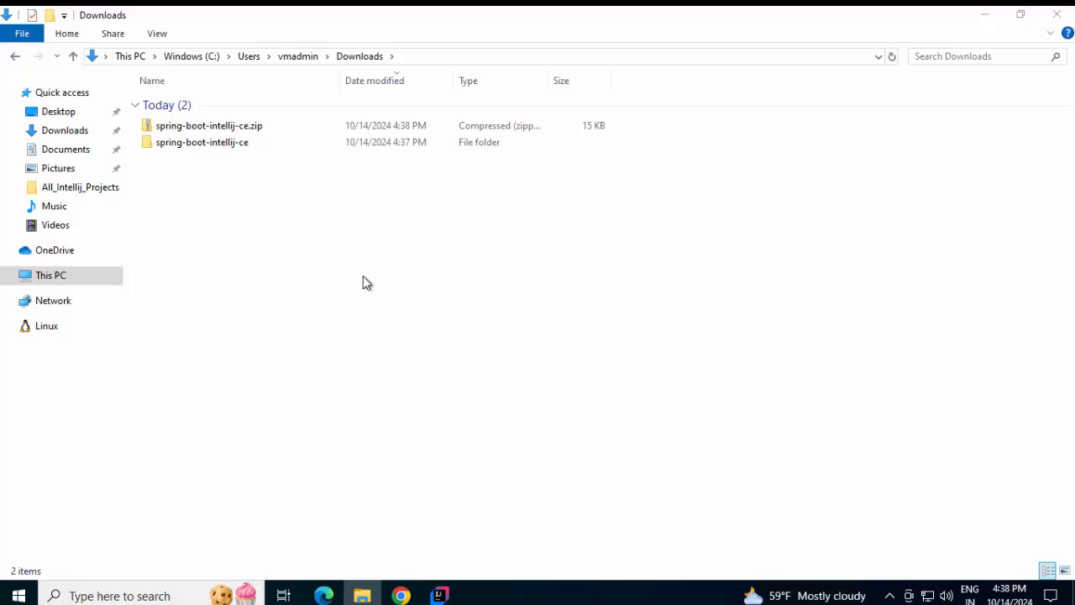
{"action": "mouse_move", "coordinate": [359, 283]}
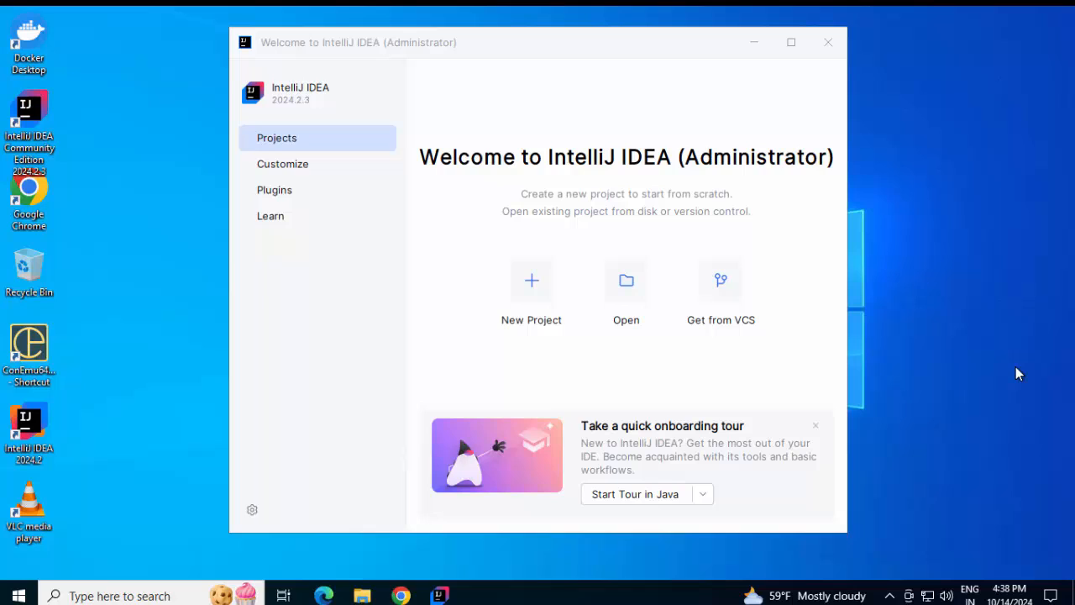
{"action": "mouse_move", "coordinate": [626, 292]}
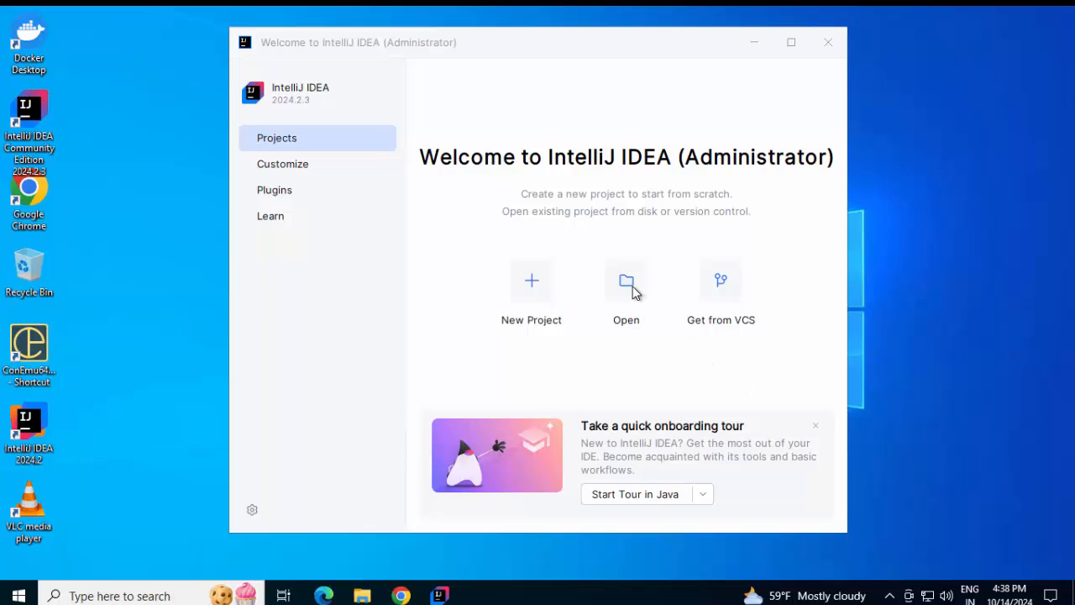
Open spring-boot-intellij-ce from All_Intellij_Projects, trusting all projects in that folder
{"action": "left_click", "coordinate": [626, 281]}
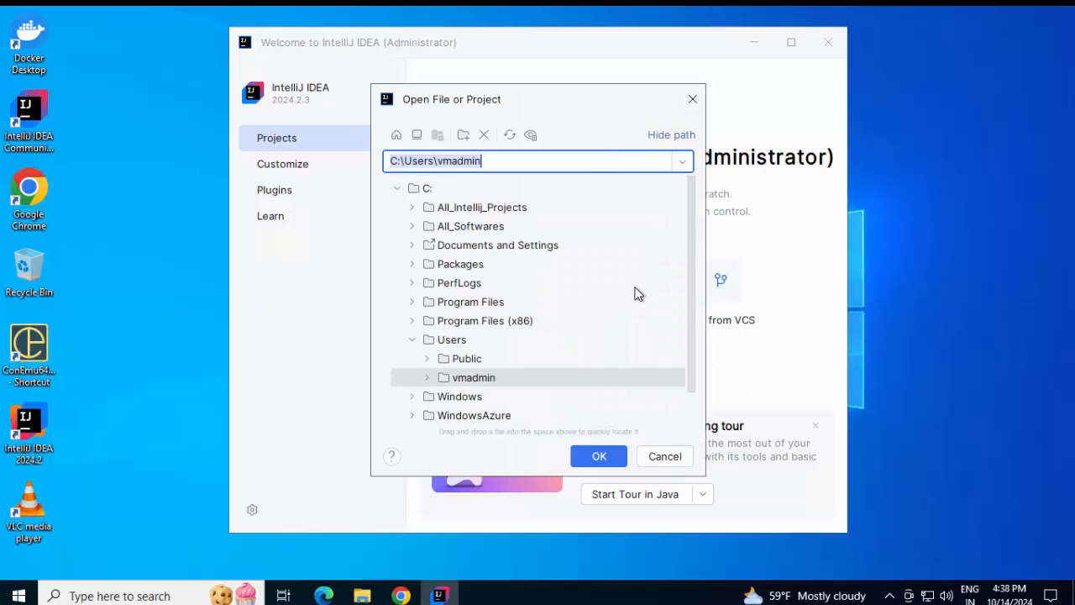
{"action": "left_click", "coordinate": [412, 207]}
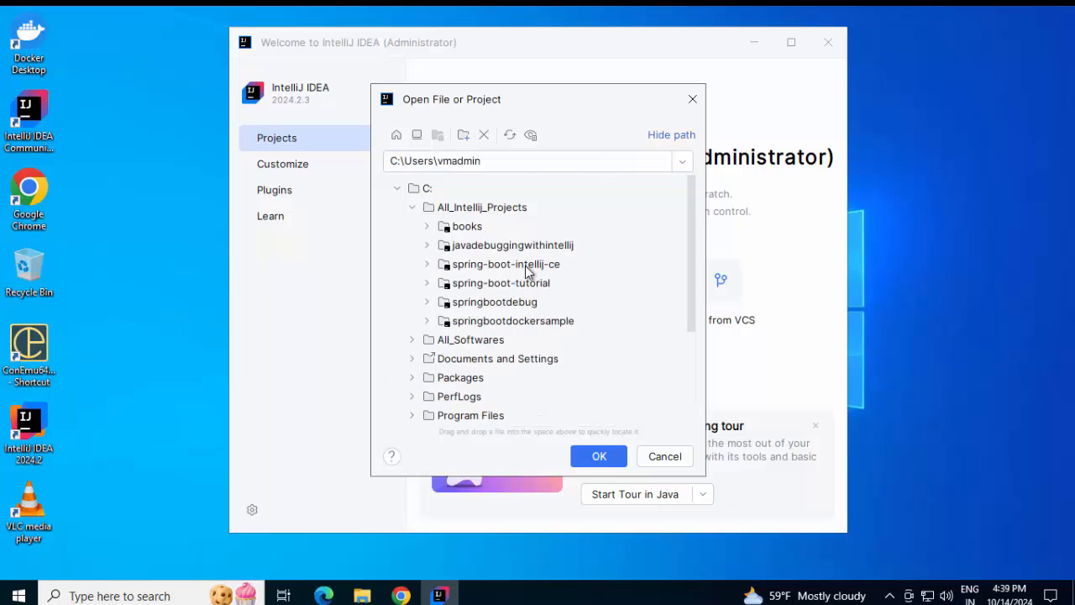
{"action": "left_click", "coordinate": [665, 455]}
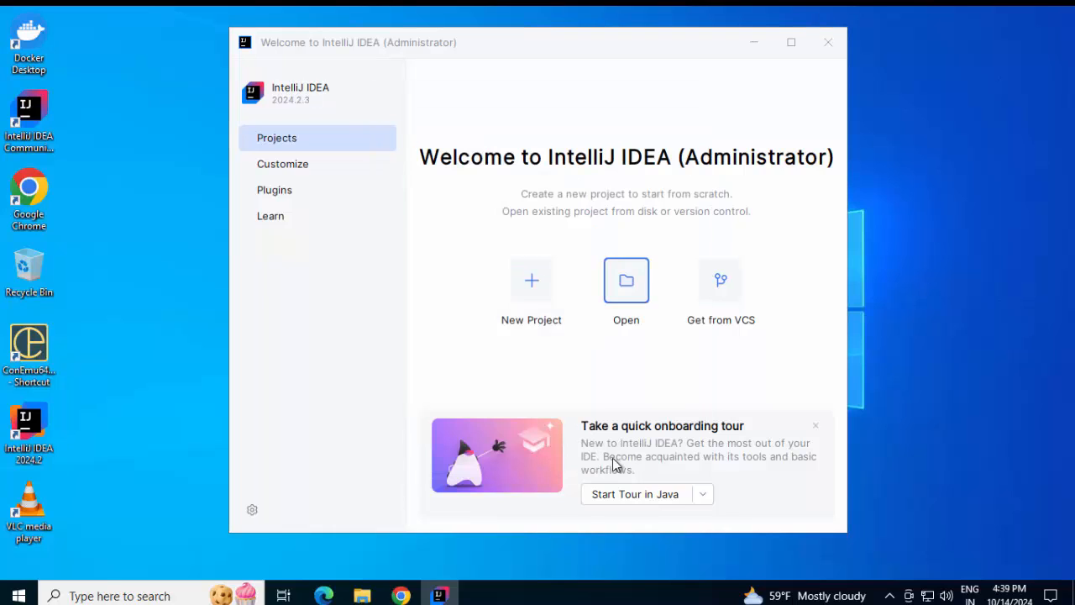
{"action": "left_click", "coordinate": [626, 279]}
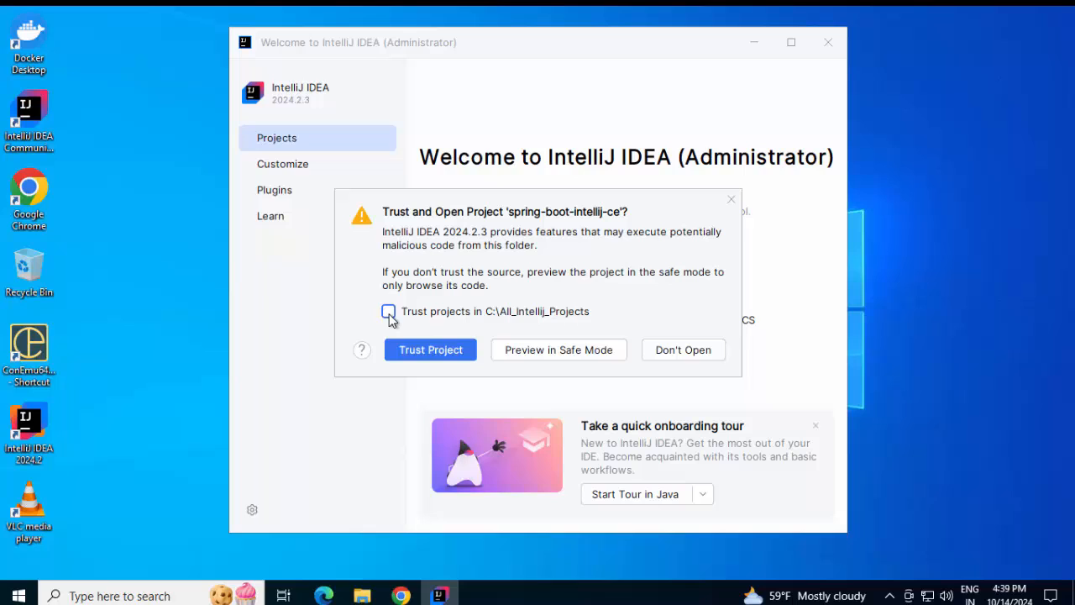
{"action": "left_click", "coordinate": [389, 312]}
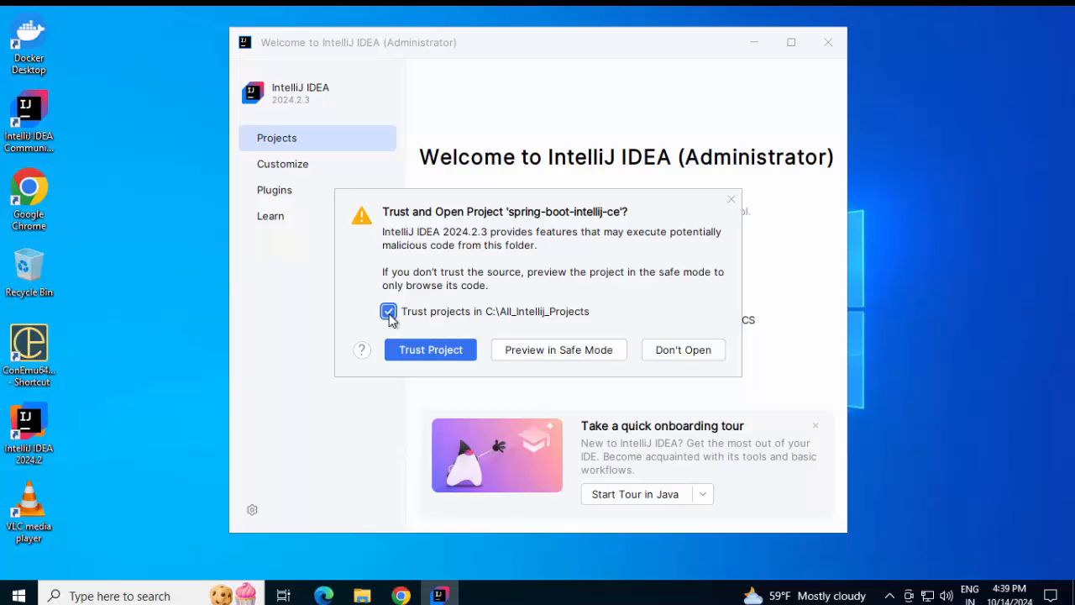
{"action": "left_click", "coordinate": [430, 349]}
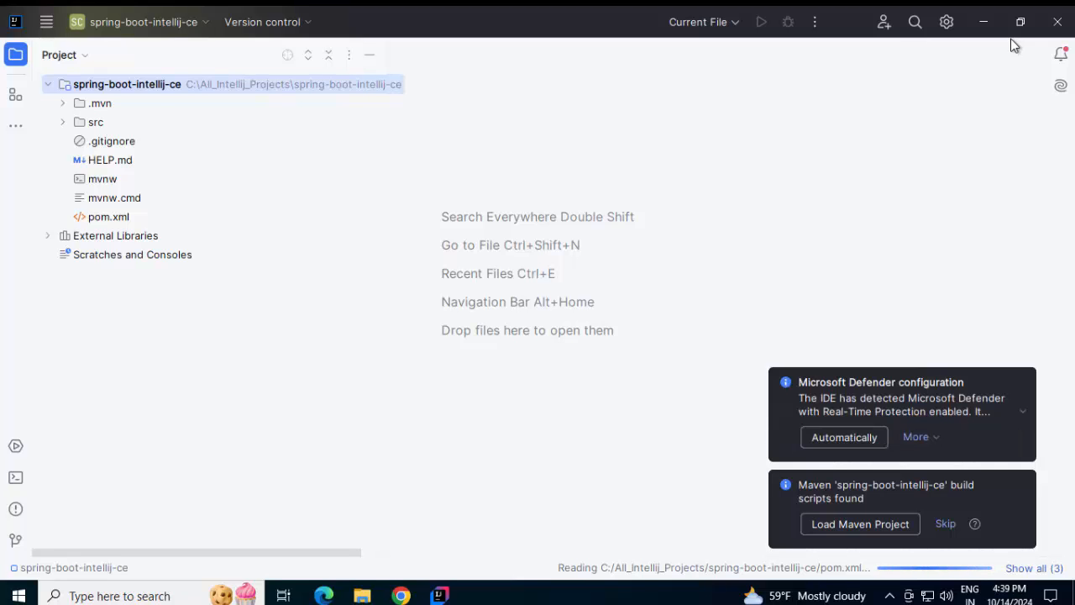
Load the Maven build and open SpringBootIntellijCeApplication and SpringBootIntellijCeApplicationTests
{"action": "left_click", "coordinate": [860, 523]}
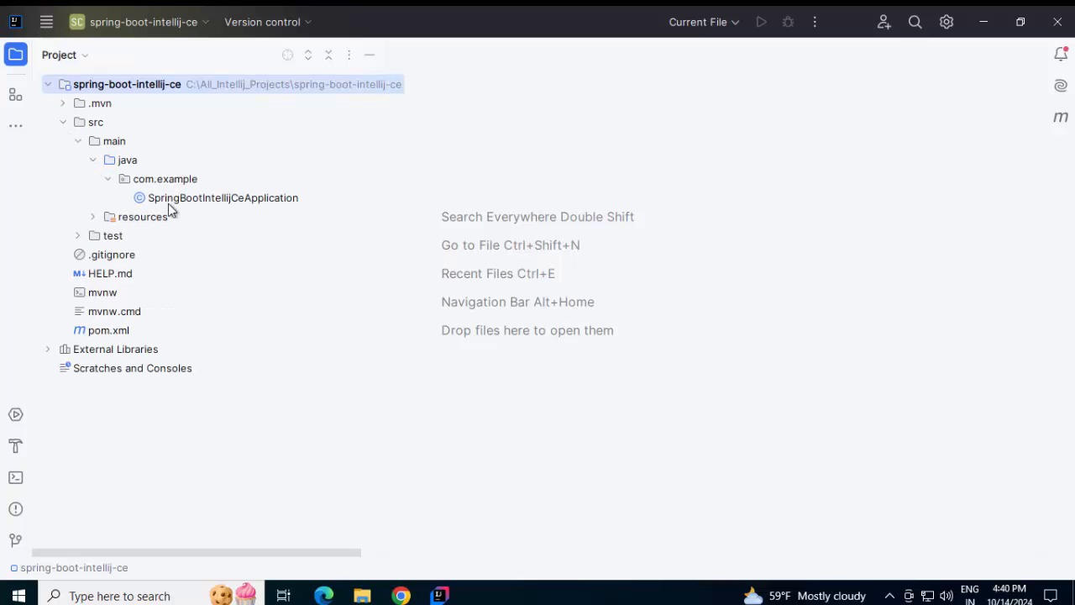
{"action": "double_click", "coordinate": [222, 197]}
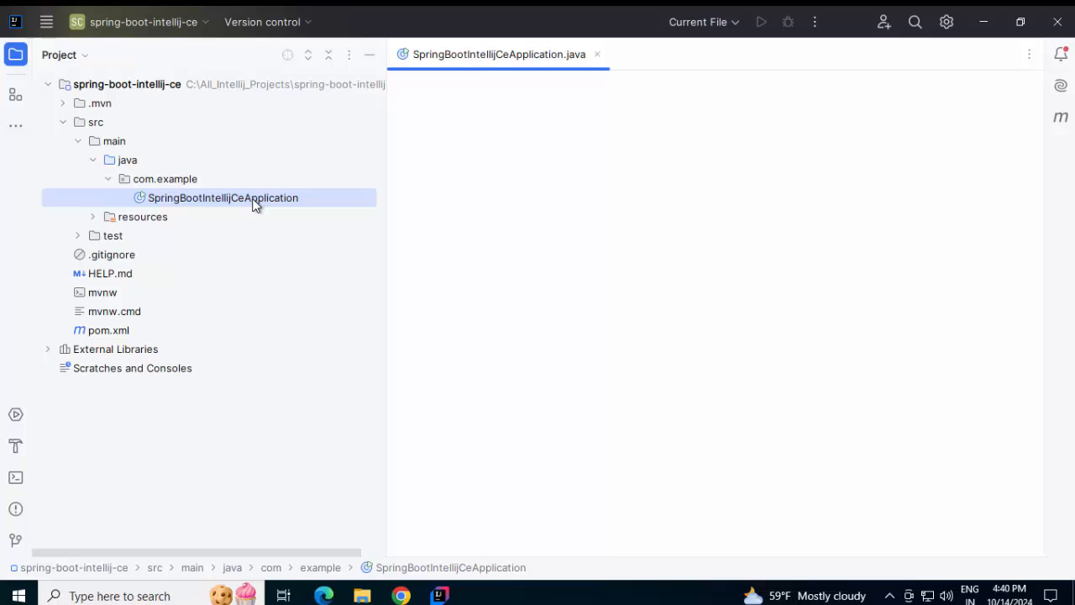
{"action": "double_click", "coordinate": [222, 198]}
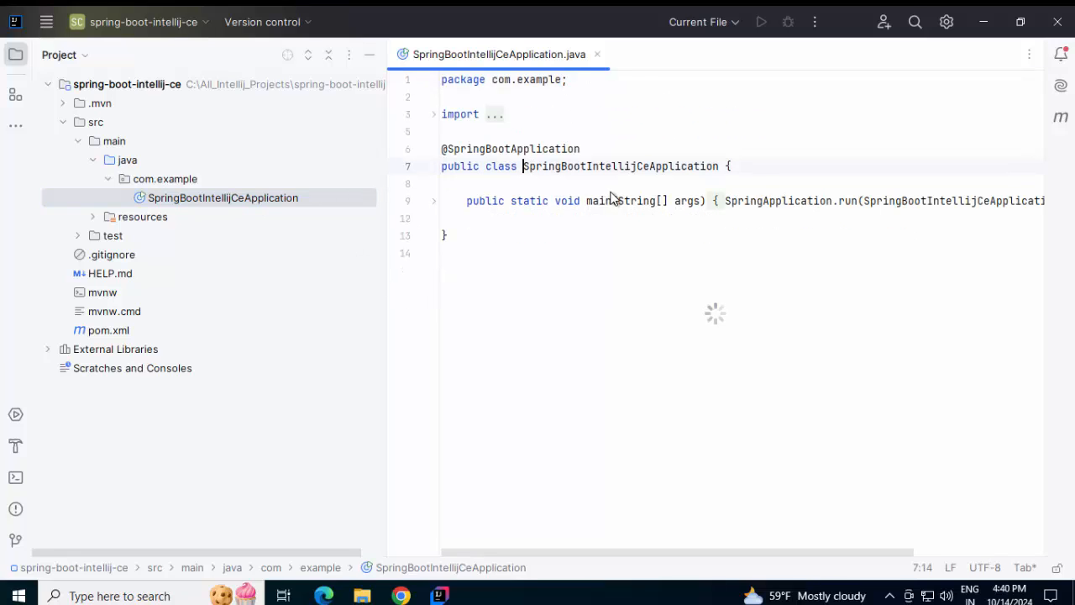
{"action": "left_click", "coordinate": [78, 235]}
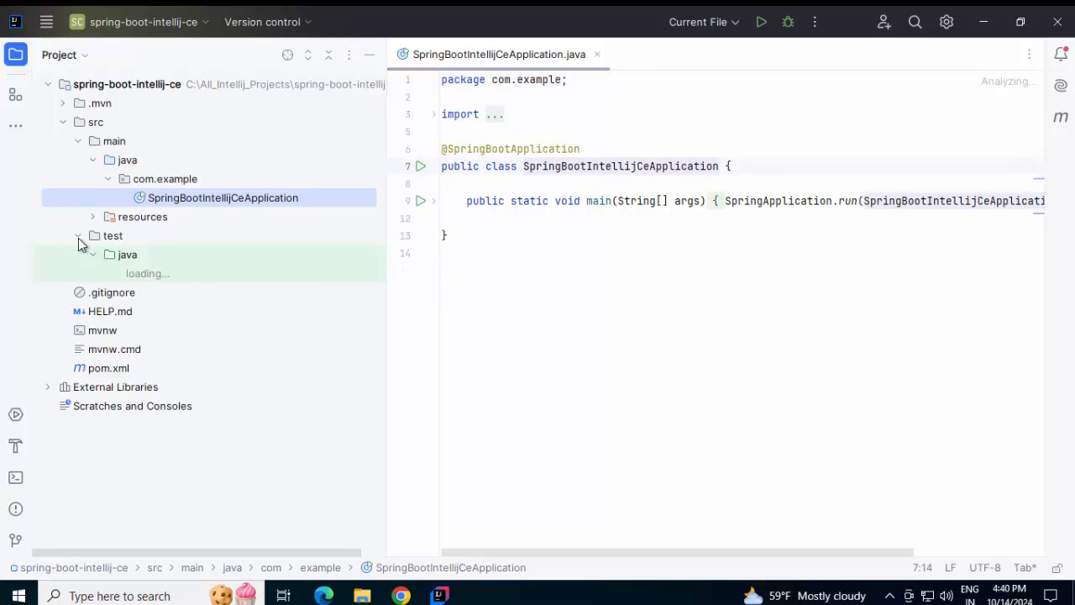
{"action": "left_click", "coordinate": [235, 292]}
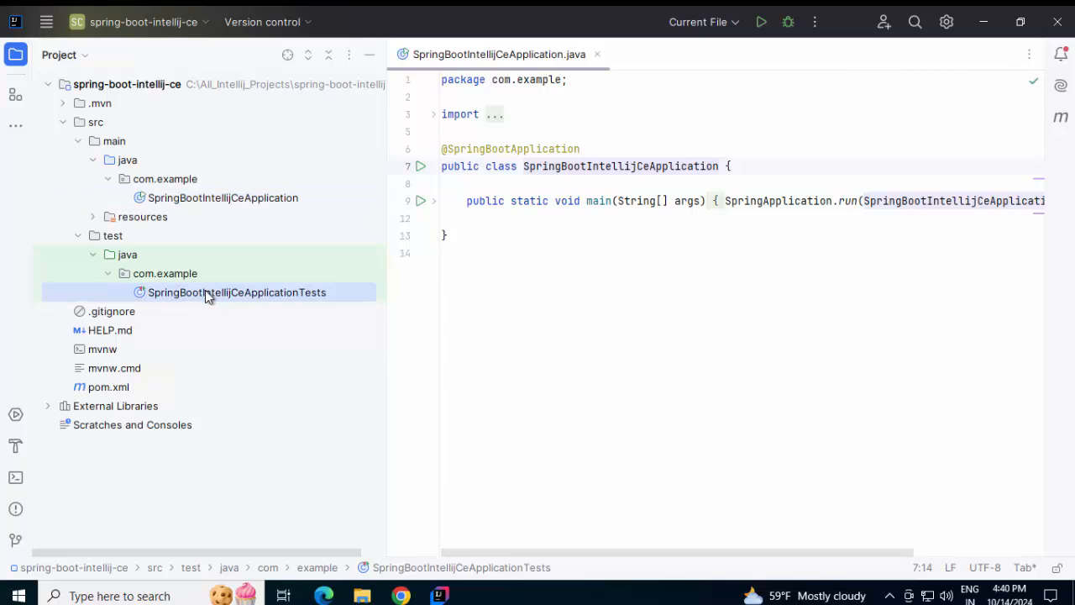
{"action": "double_click", "coordinate": [236, 291]}
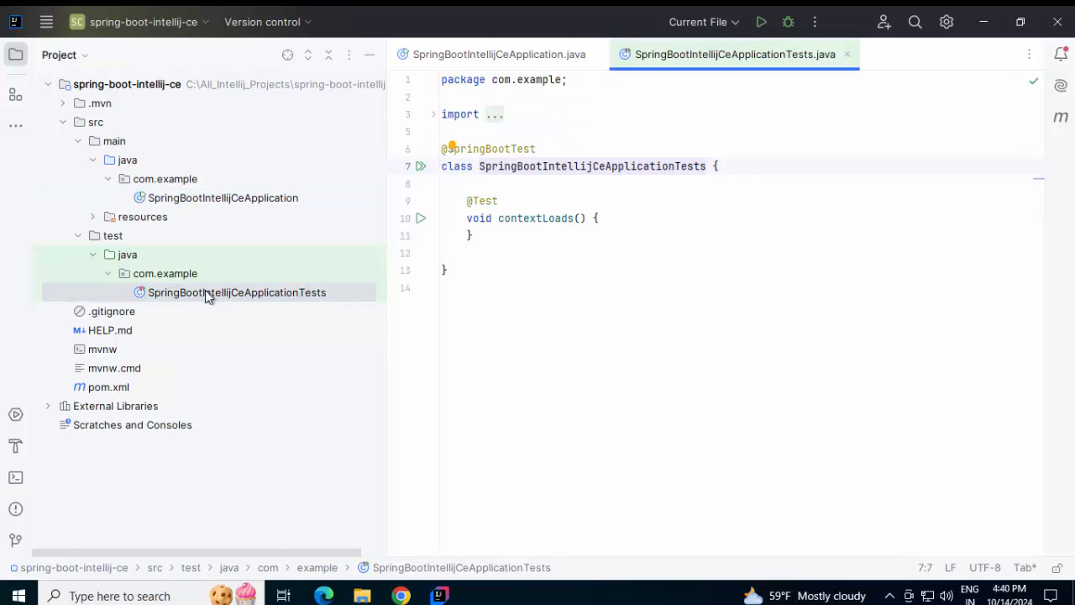
Open pom.xml and delete the empty url, licenses, developers and scm blocks
{"action": "double_click", "coordinate": [108, 387]}
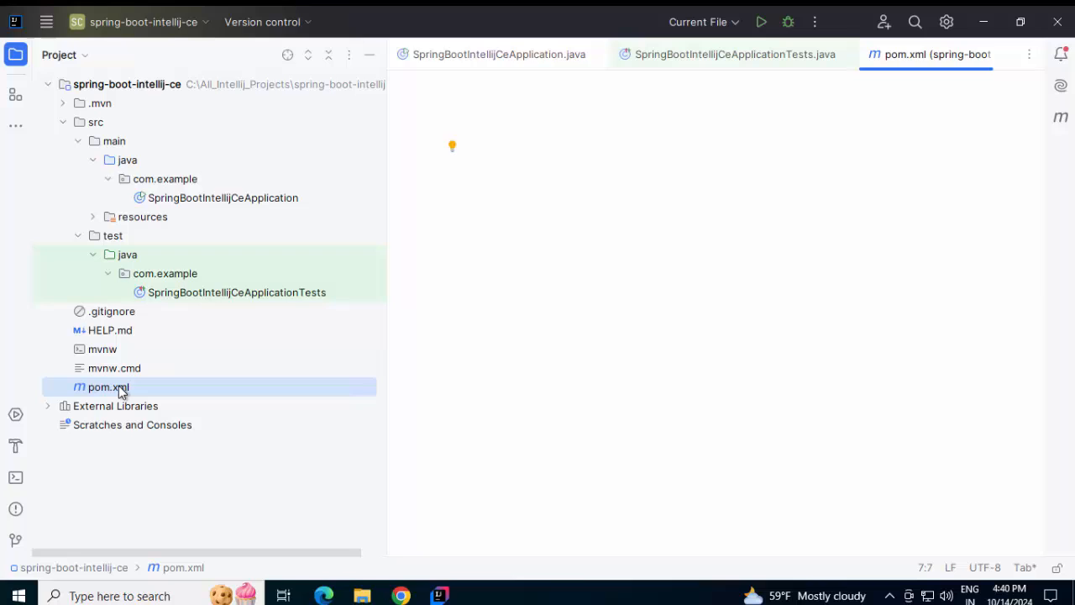
{"action": "double_click", "coordinate": [108, 387]}
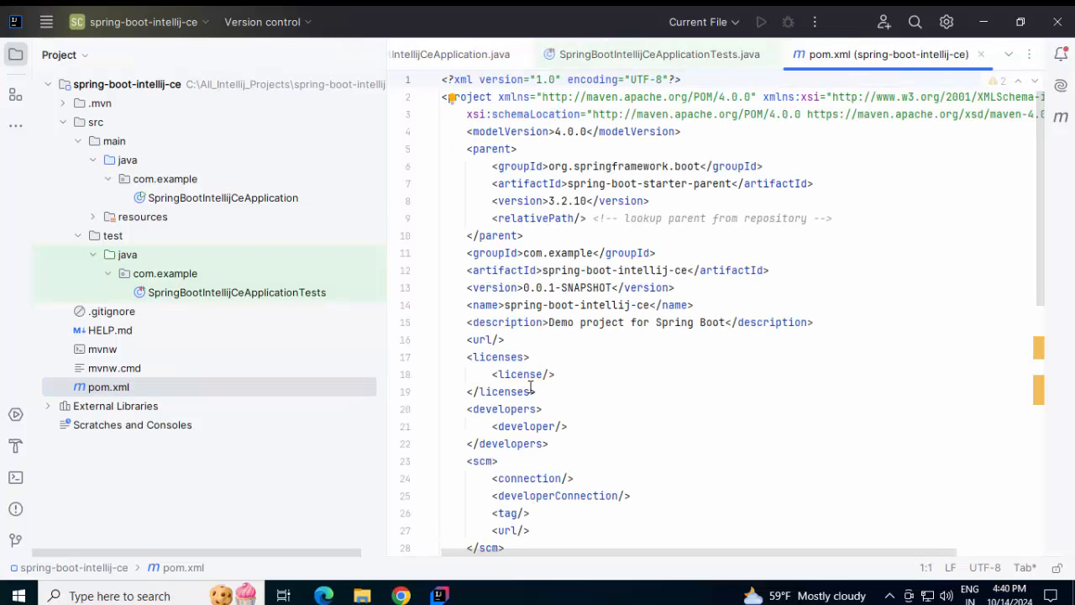
{"action": "scroll", "scroll_direction": "down", "scroll_amount": 3}
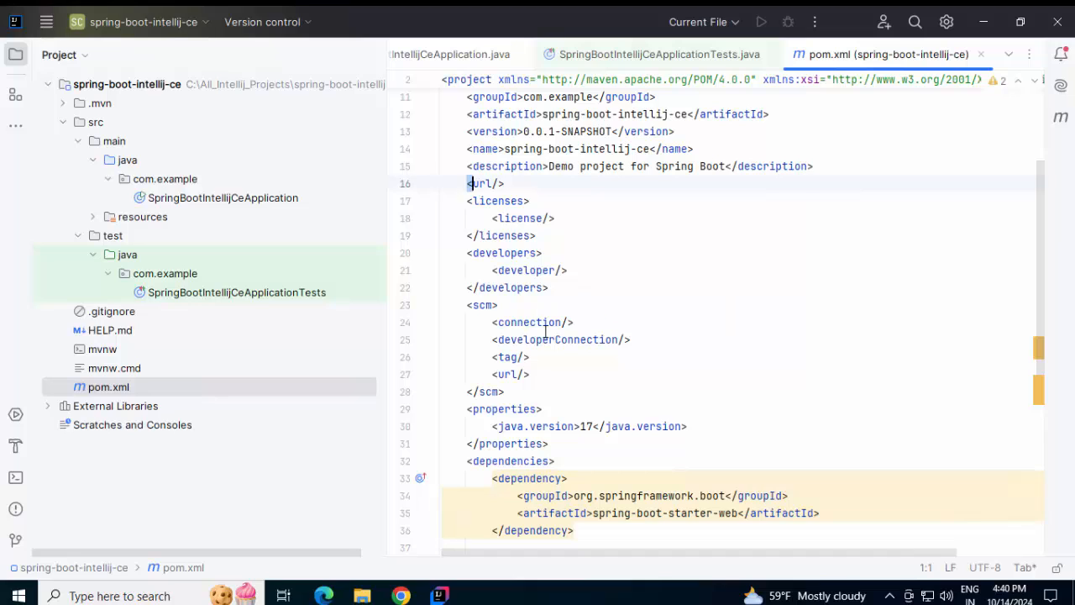
{"action": "left_click_drag", "start_coordinate": [474, 183], "coordinate": [504, 392]}
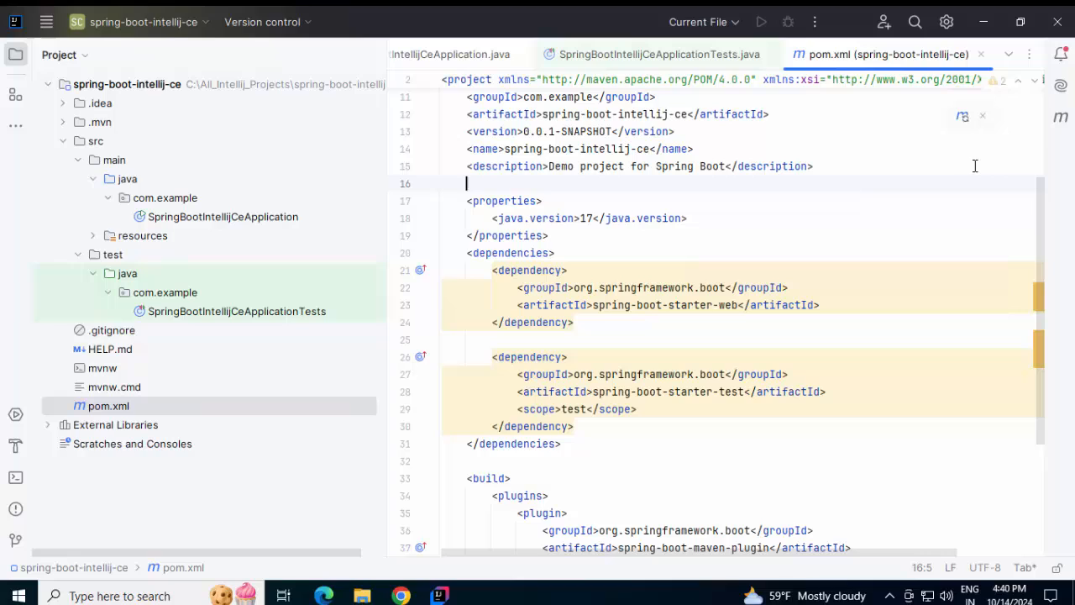
Run the Maven clean and package lifecycle phases with tests skipped
{"action": "left_click", "coordinate": [1061, 117]}
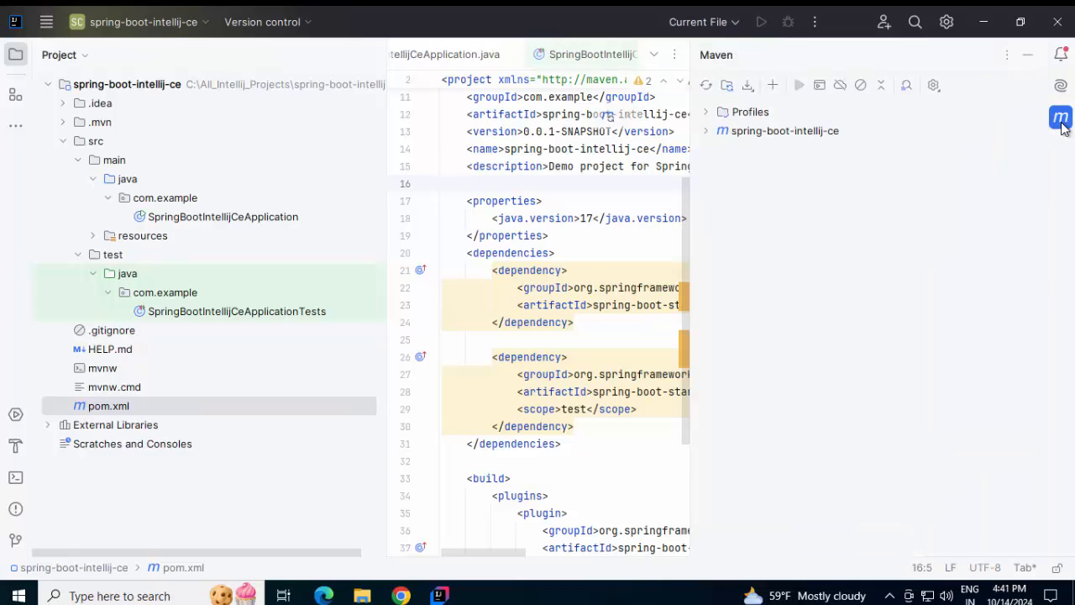
{"action": "left_click", "coordinate": [707, 131]}
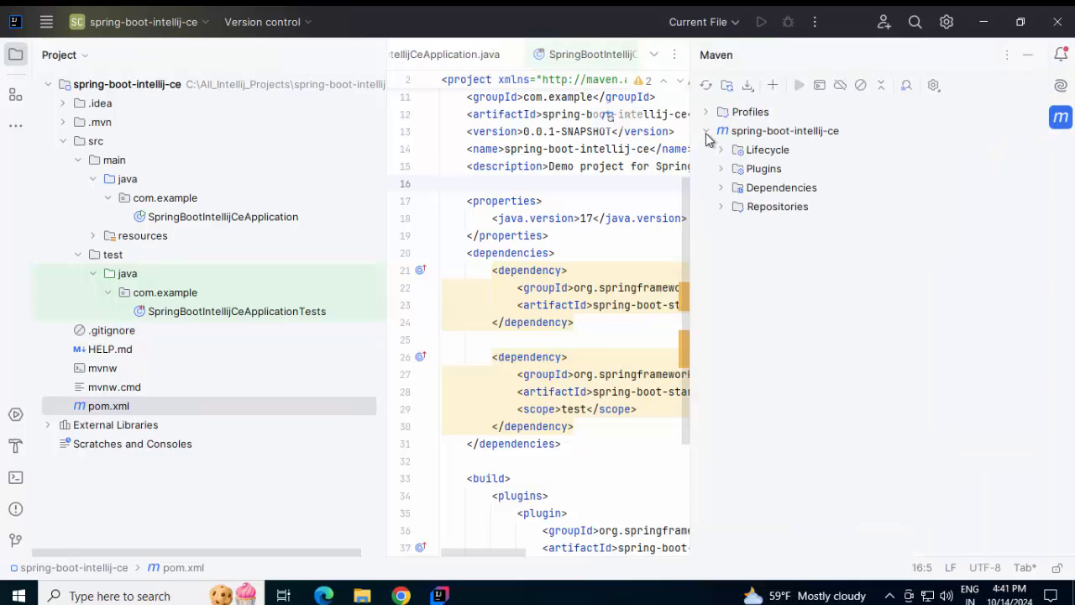
{"action": "left_click", "coordinate": [721, 150]}
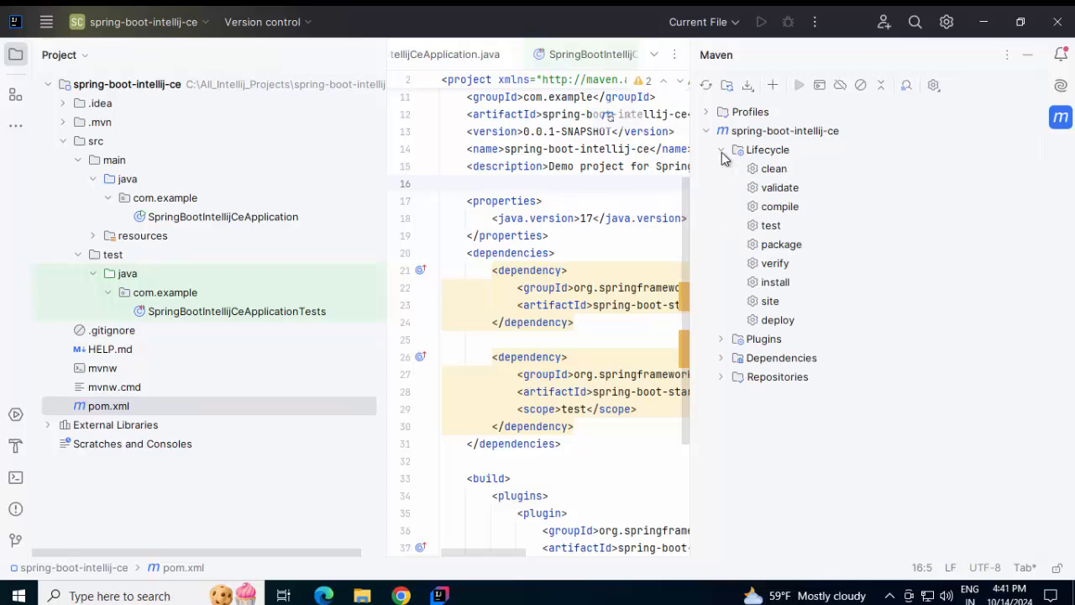
{"action": "left_click", "coordinate": [770, 225]}
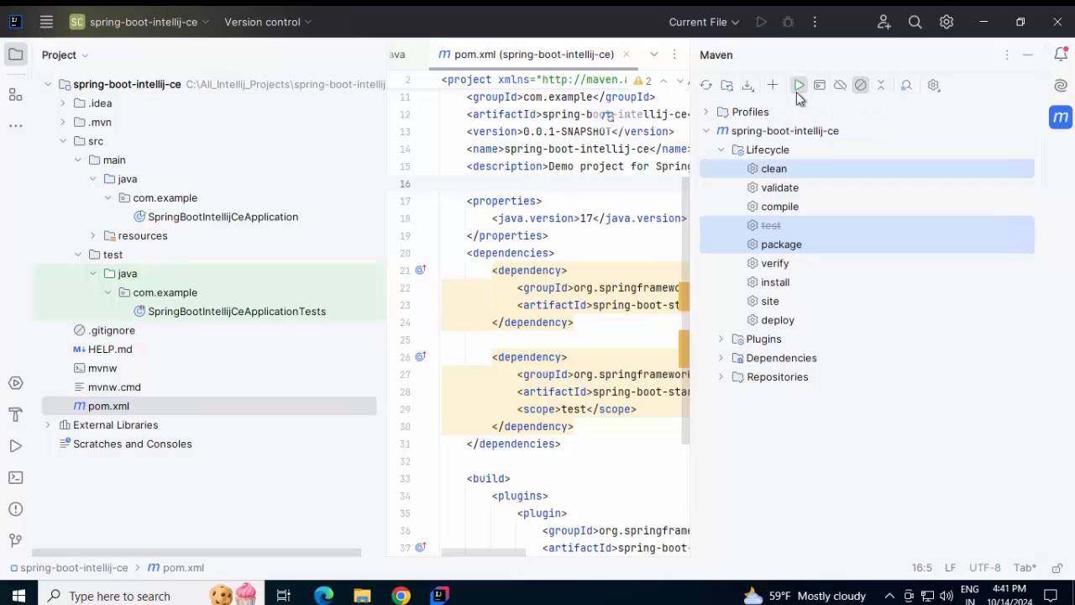
{"action": "left_click", "coordinate": [798, 84]}
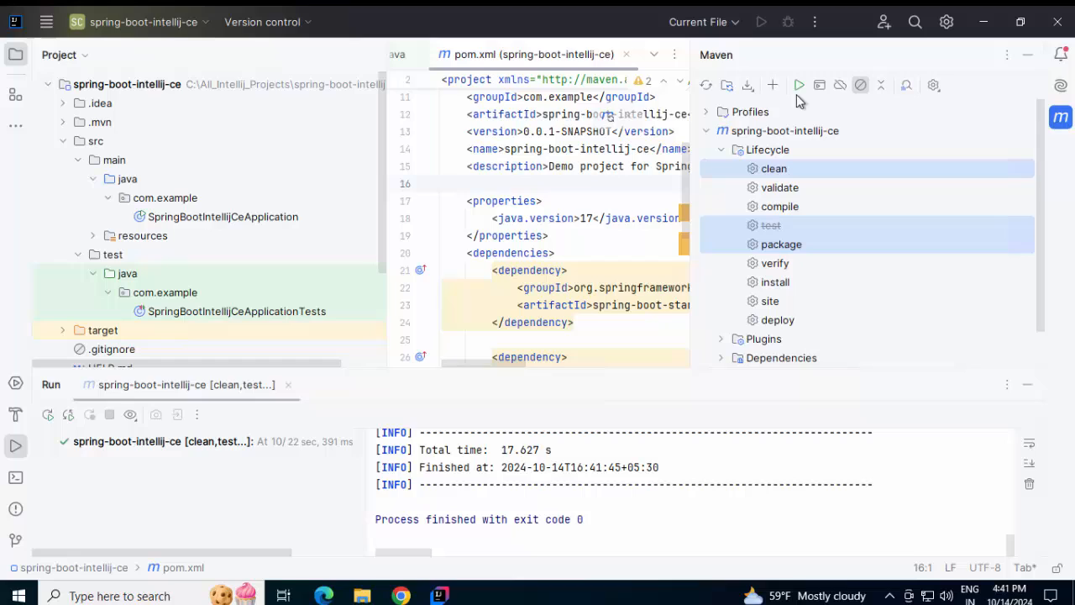
{"action": "mouse_move", "coordinate": [295, 229]}
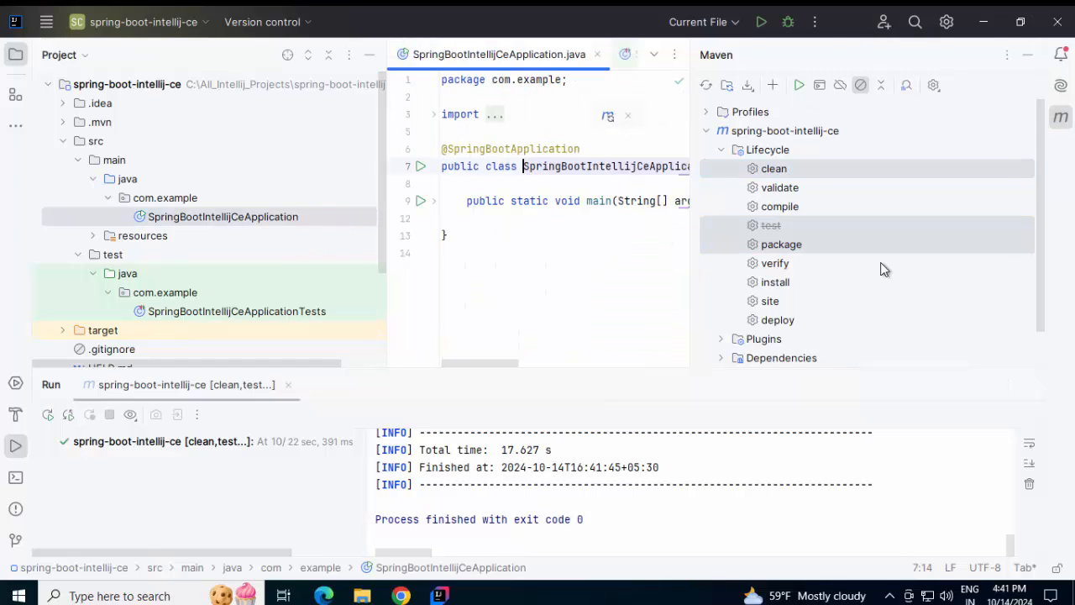
Run the spring-boot:run Maven goal, allow Java through the firewall, then stop the app
{"action": "left_click", "coordinate": [721, 298]}
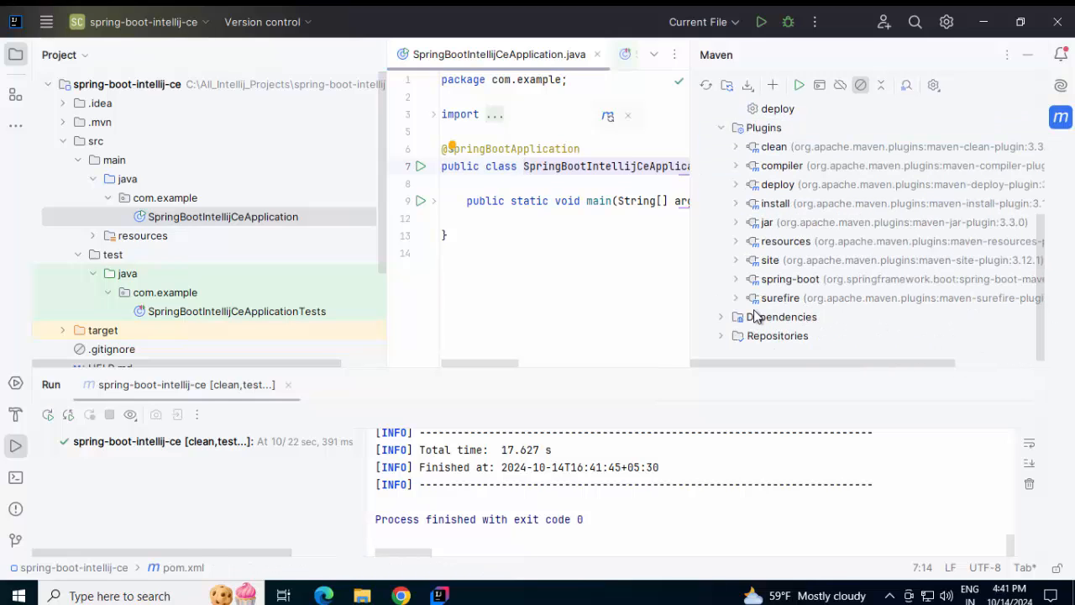
{"action": "left_click", "coordinate": [736, 279]}
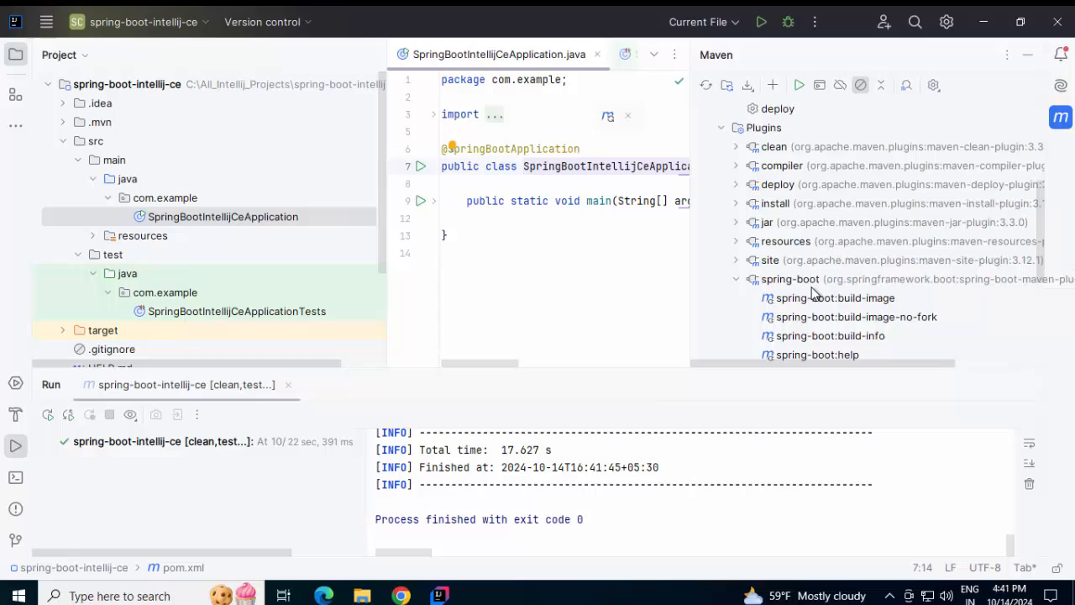
{"action": "scroll", "scroll_direction": "down", "scroll_amount": 3}
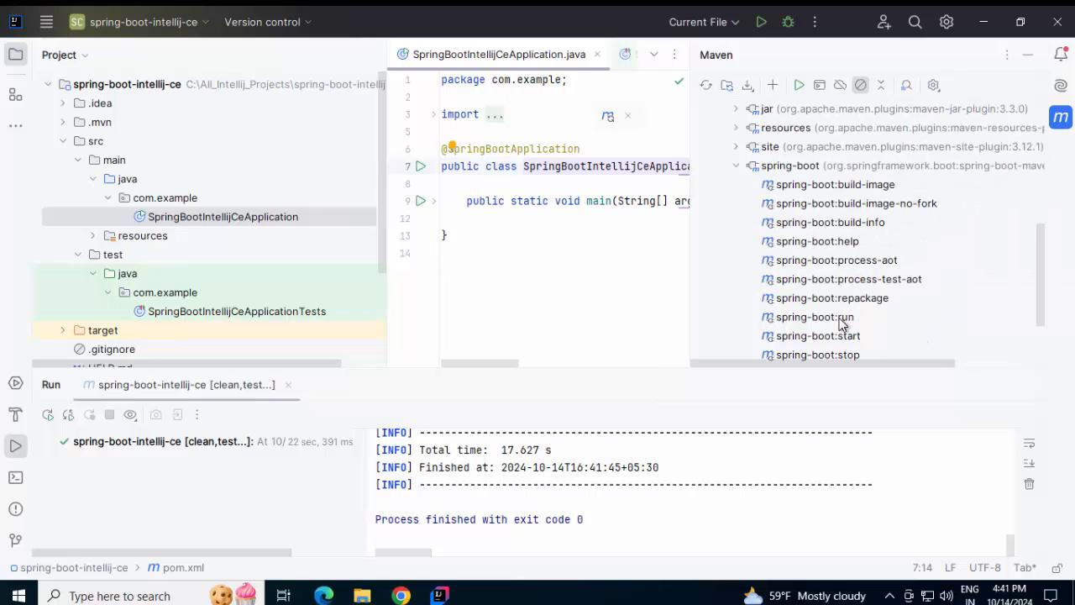
{"action": "left_click", "coordinate": [814, 316]}
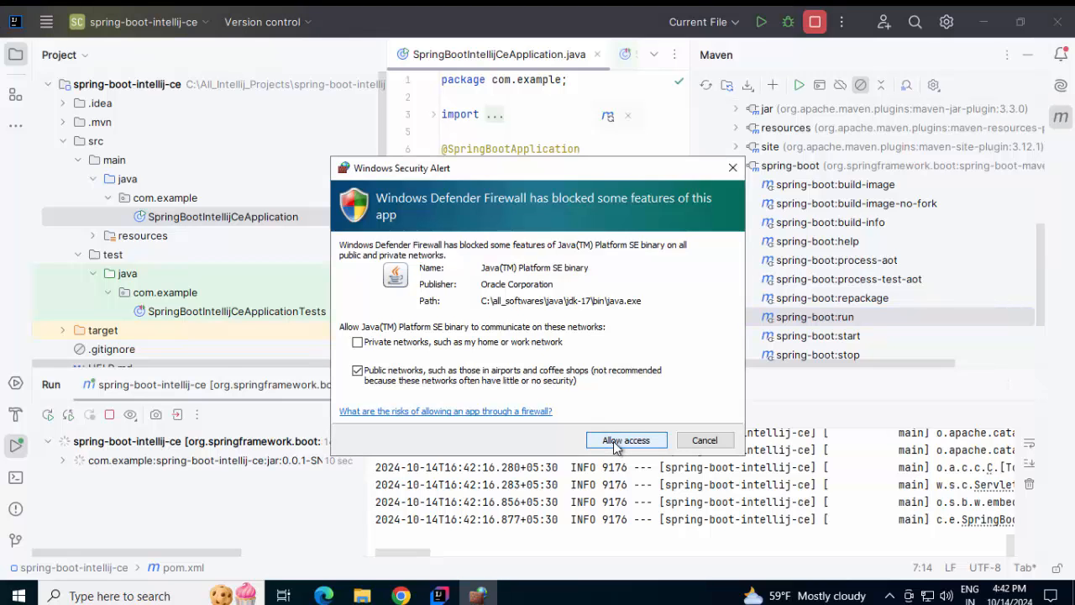
{"action": "left_click", "coordinate": [626, 439]}
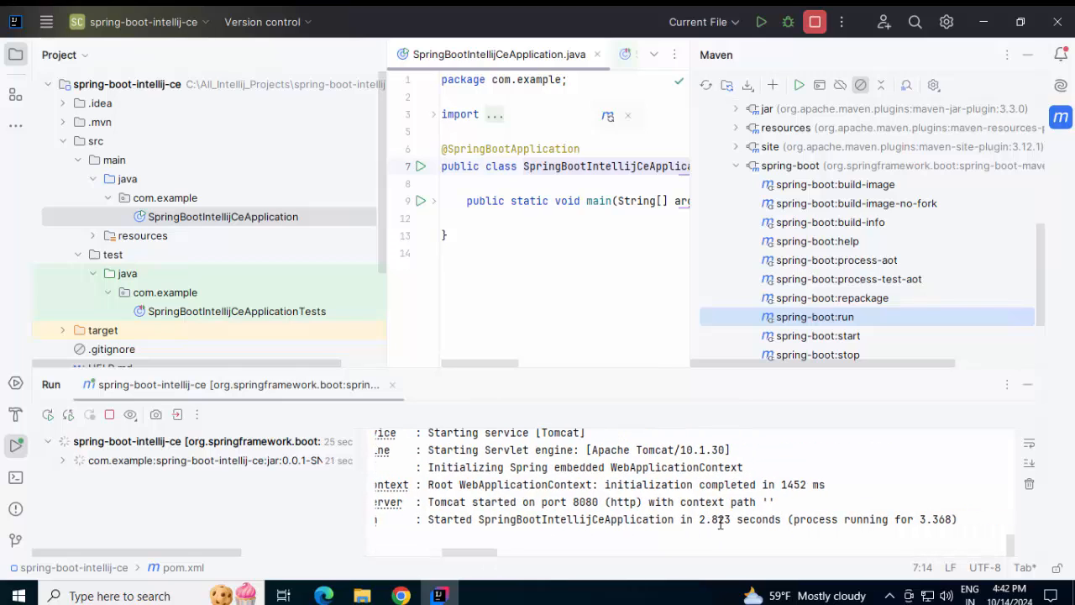
{"action": "mouse_move", "coordinate": [815, 21]}
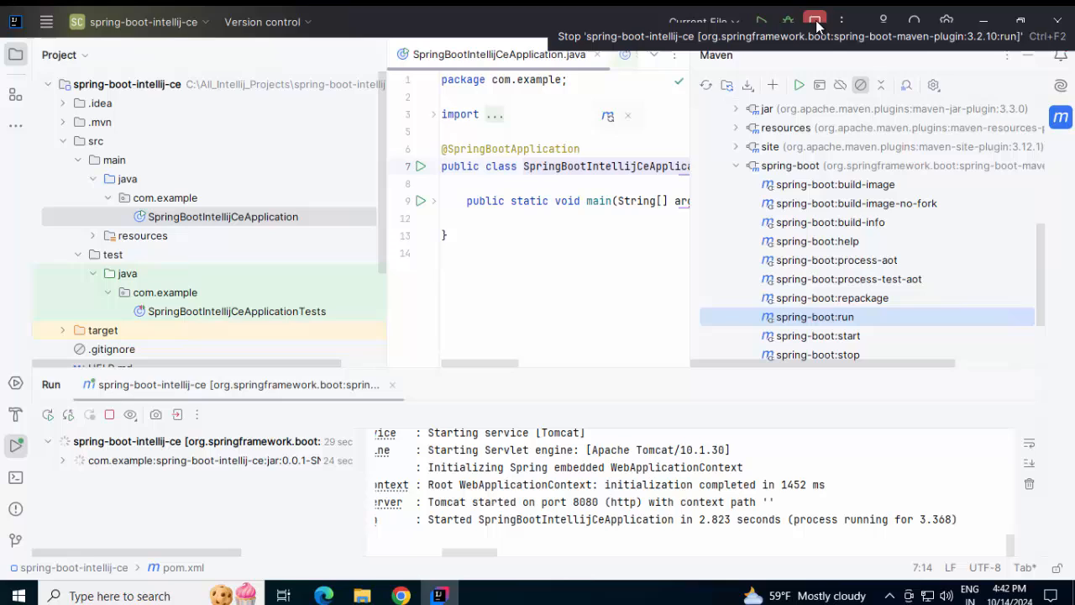
{"action": "left_click", "coordinate": [814, 23]}
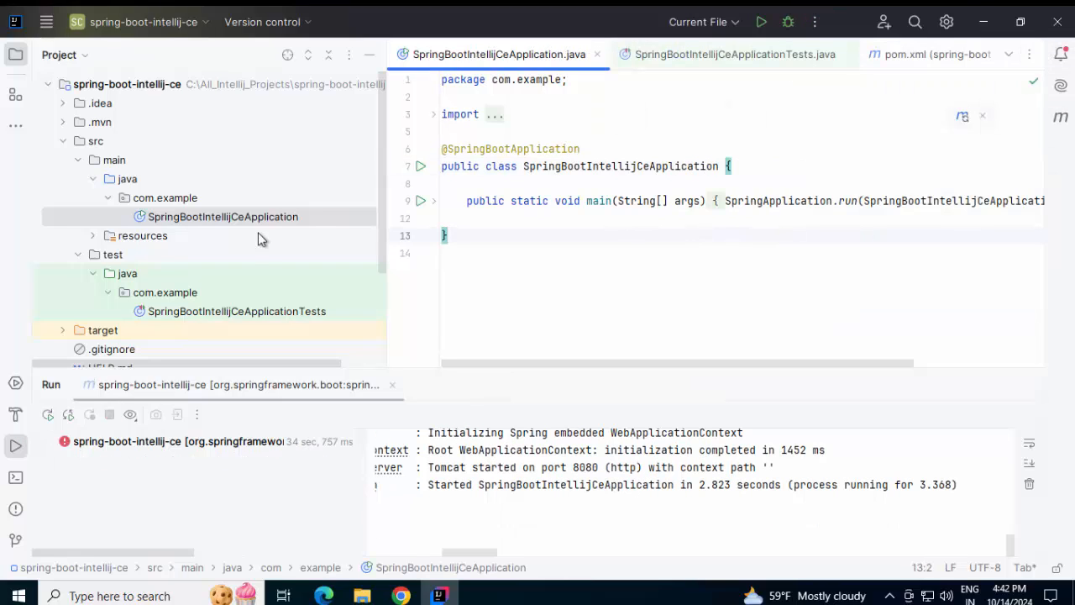
Run SpringBootIntellijCeApplication.main() from the main method's context menu
{"action": "left_click", "coordinate": [623, 200]}
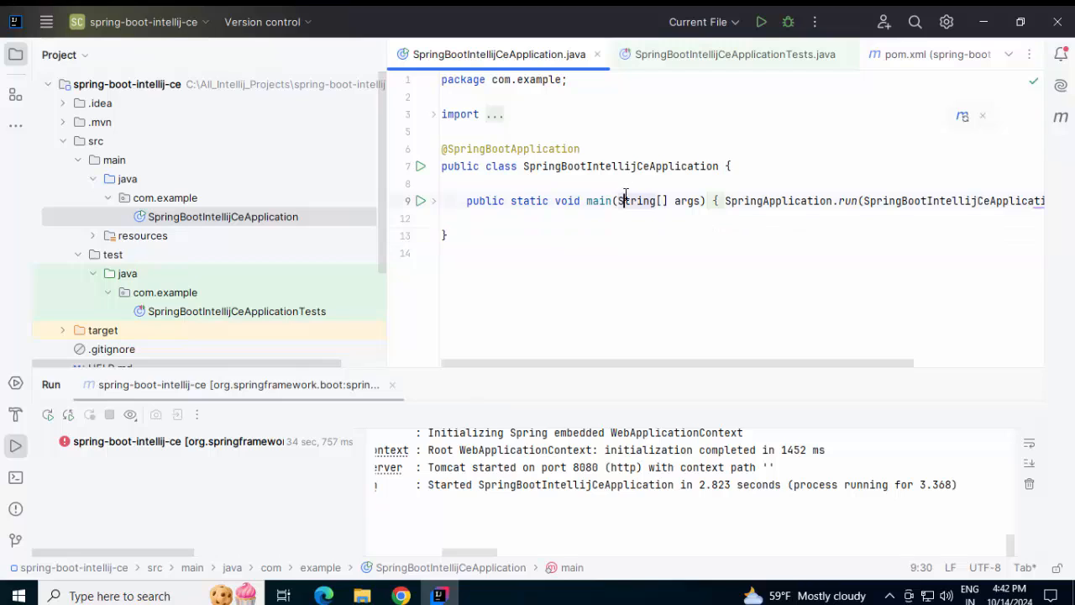
{"action": "right_click", "coordinate": [625, 201]}
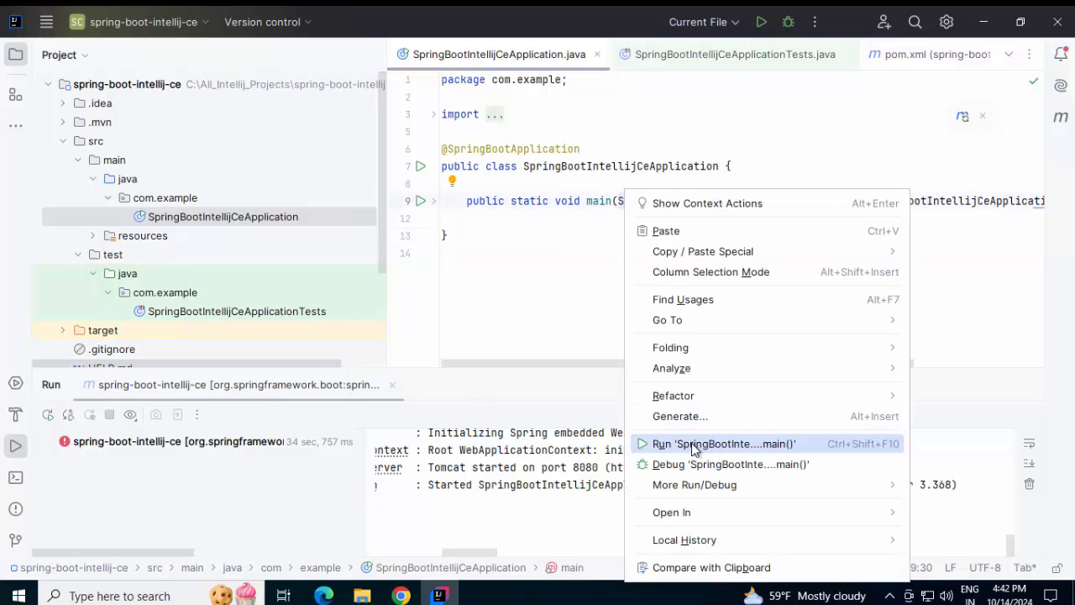
{"action": "left_click", "coordinate": [723, 443]}
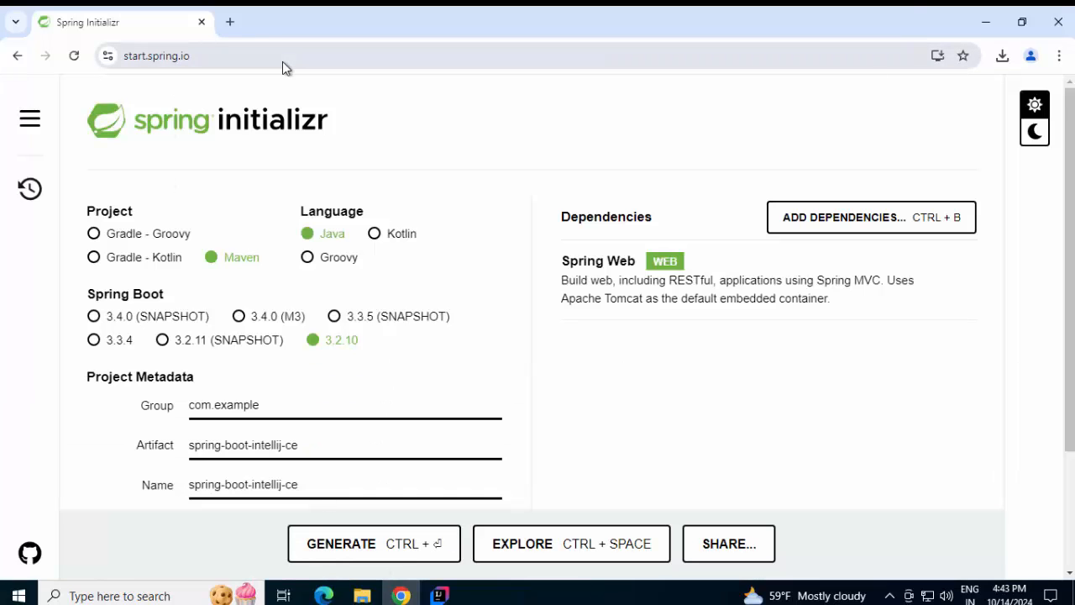
{"action": "mouse_move", "coordinate": [1002, 55]}
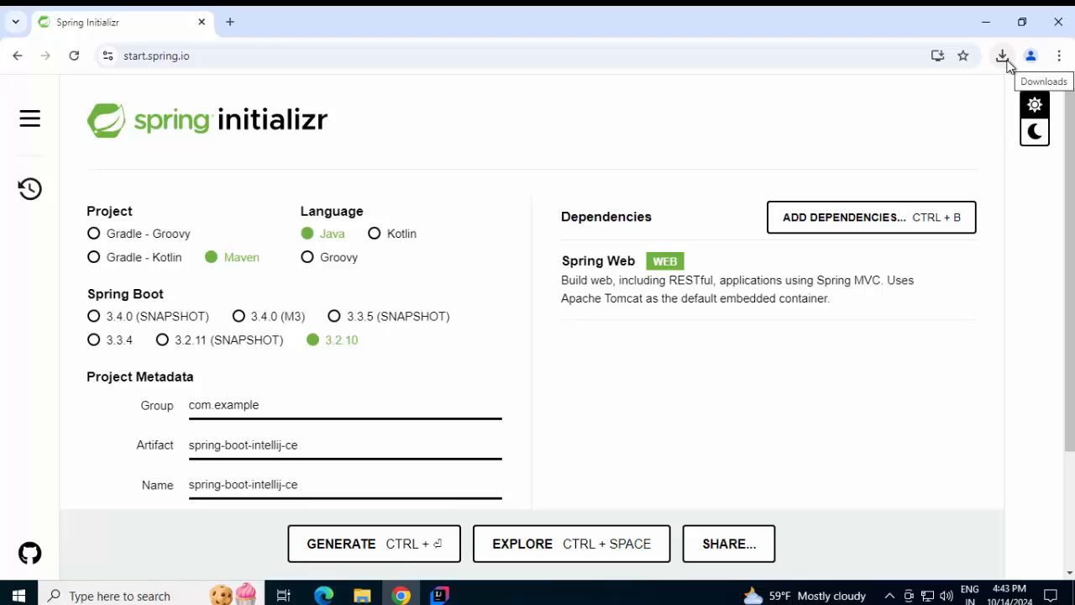
{"action": "mouse_move", "coordinate": [898, 372]}
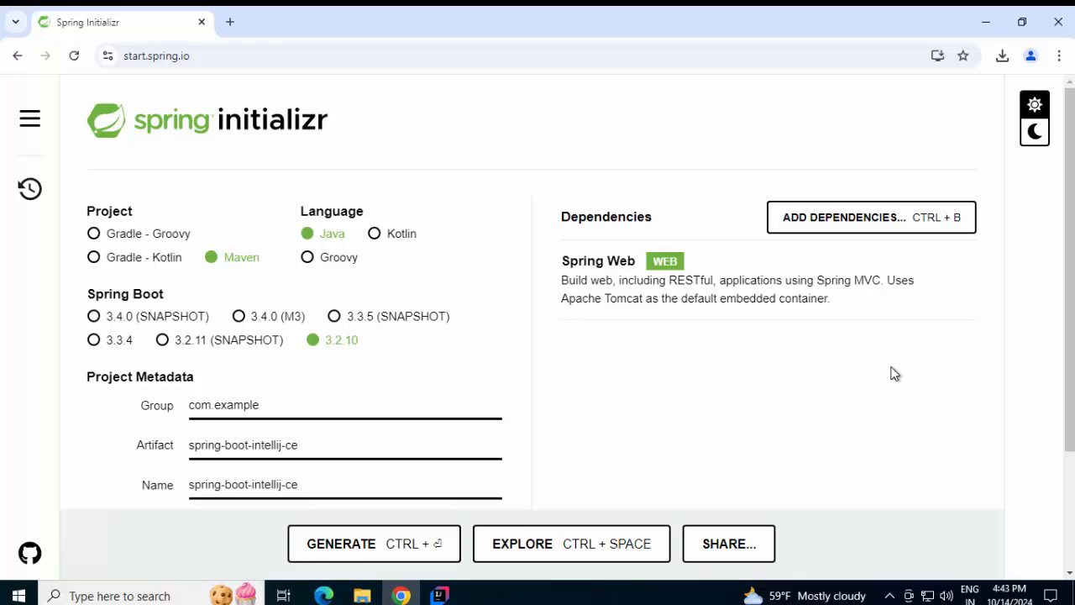
{"action": "mouse_move", "coordinate": [661, 447]}
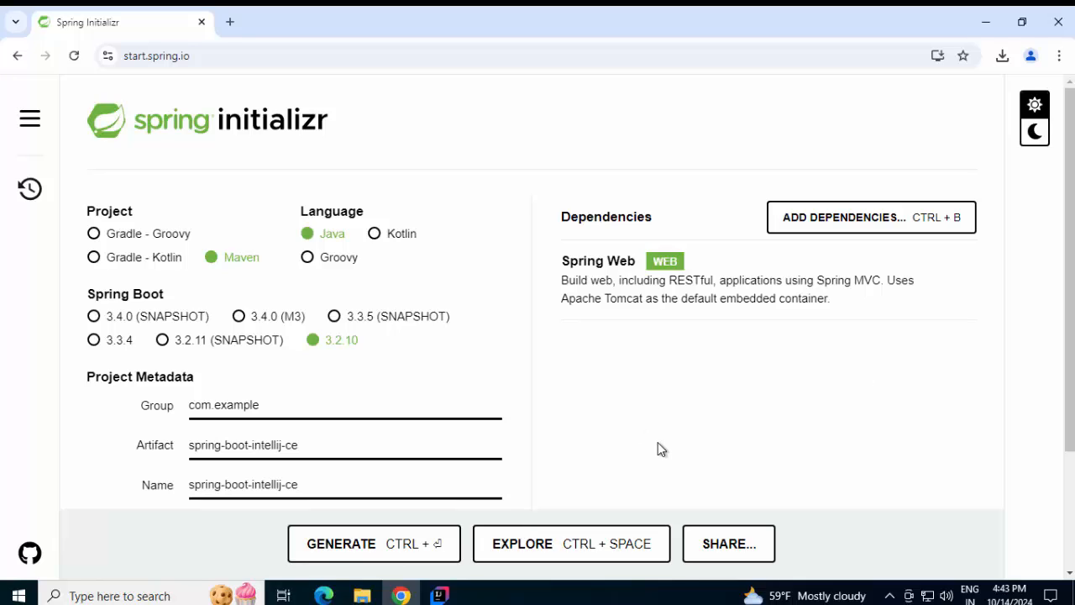
{"action": "mouse_move", "coordinate": [317, 110]}
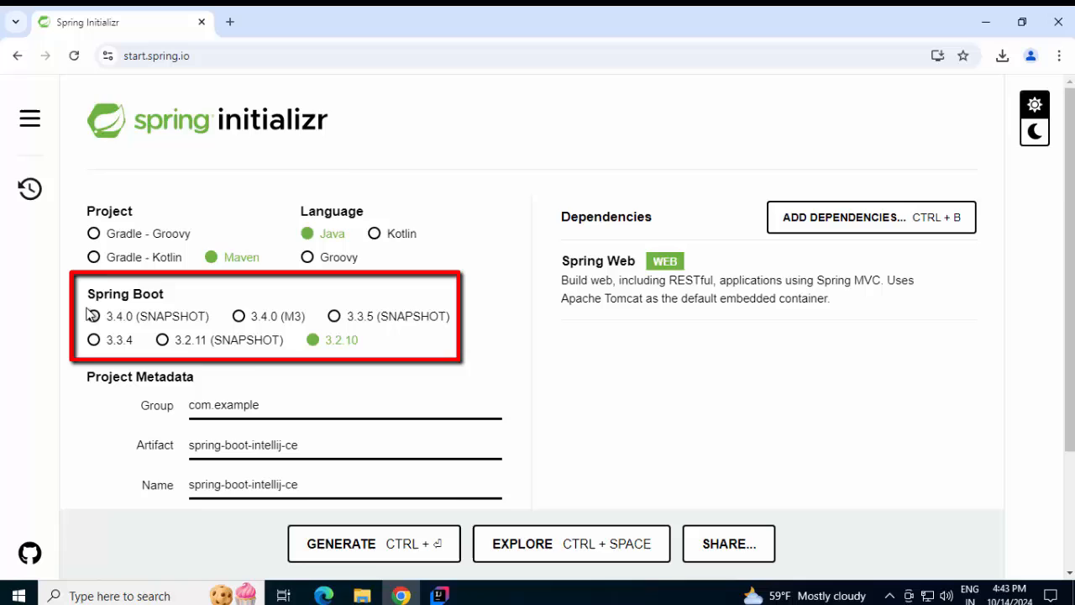
{"action": "scroll", "scroll_direction": "down", "scroll_amount": 3}
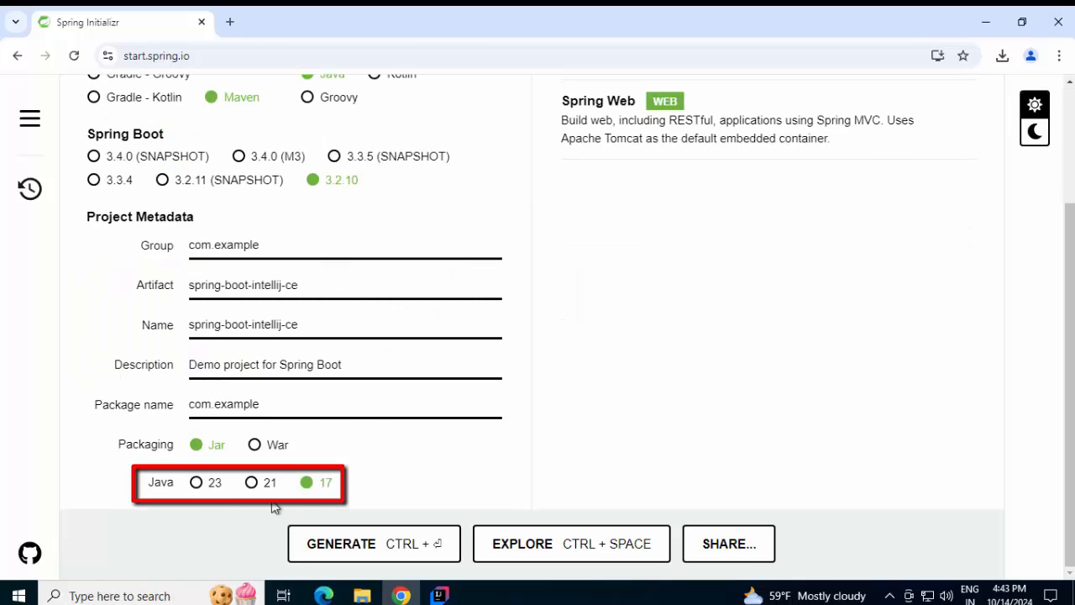
{"action": "mouse_move", "coordinate": [392, 499]}
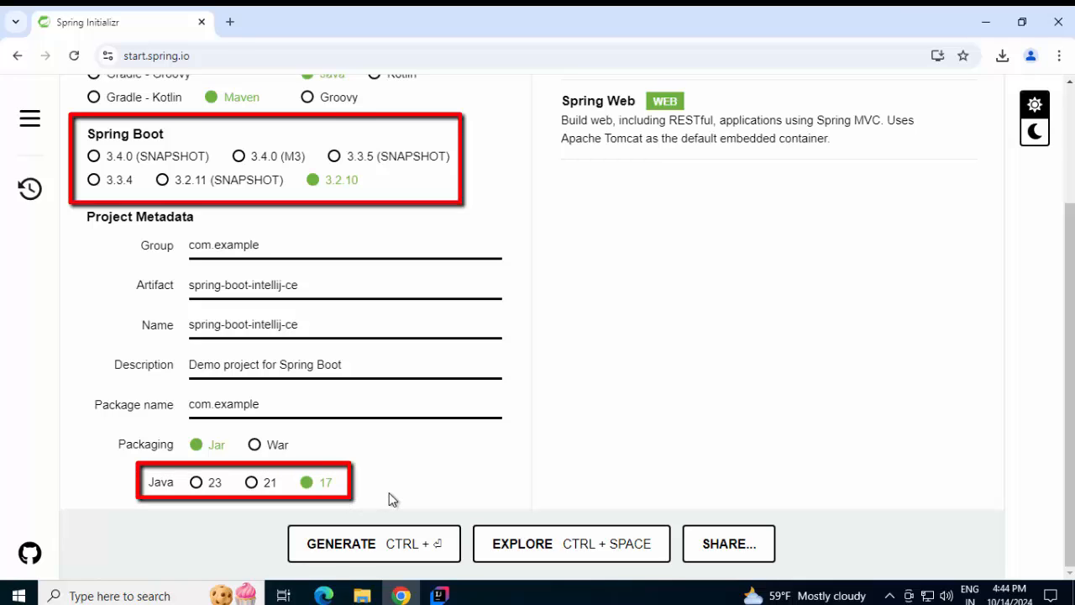
{"action": "mouse_move", "coordinate": [372, 483]}
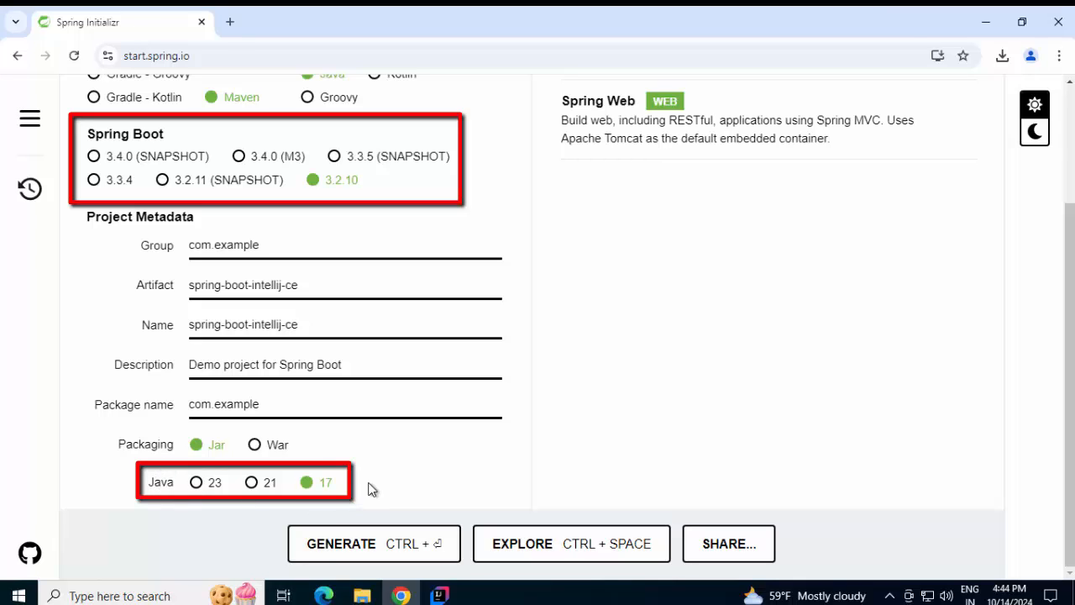
{"action": "mouse_move", "coordinate": [403, 177]}
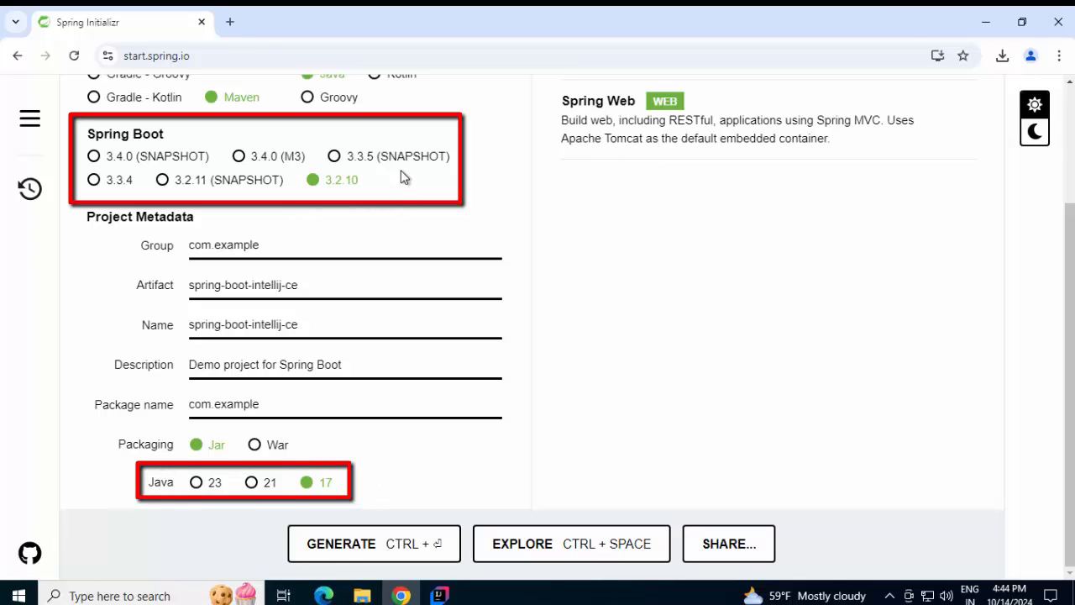
{"action": "mouse_move", "coordinate": [388, 183]}
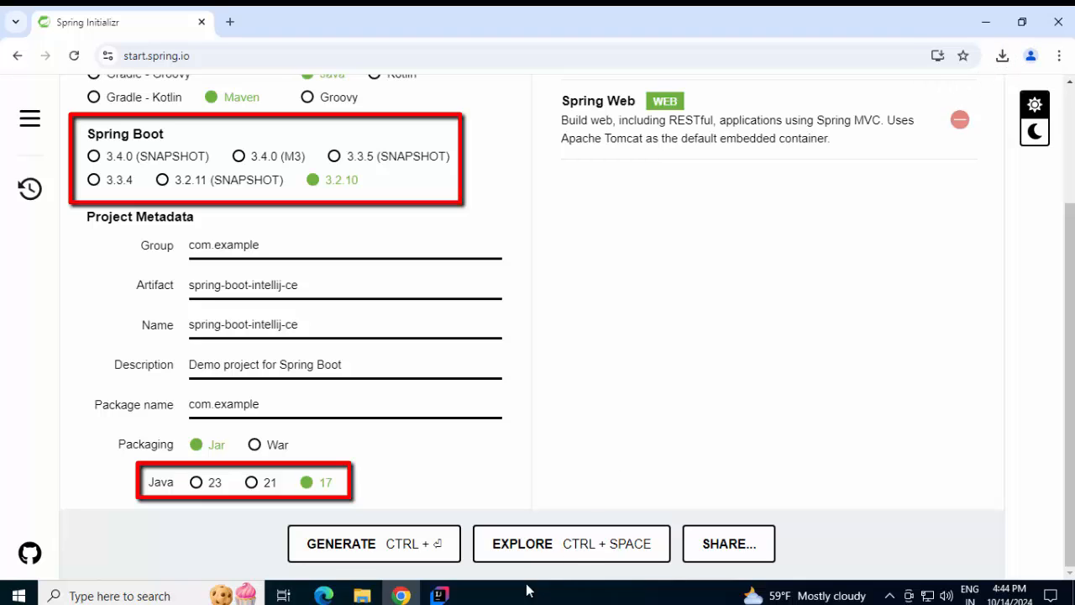
Open pom.xml from the spring-boot-intellij-ce folder in Downloads
{"action": "left_click", "coordinate": [361, 596]}
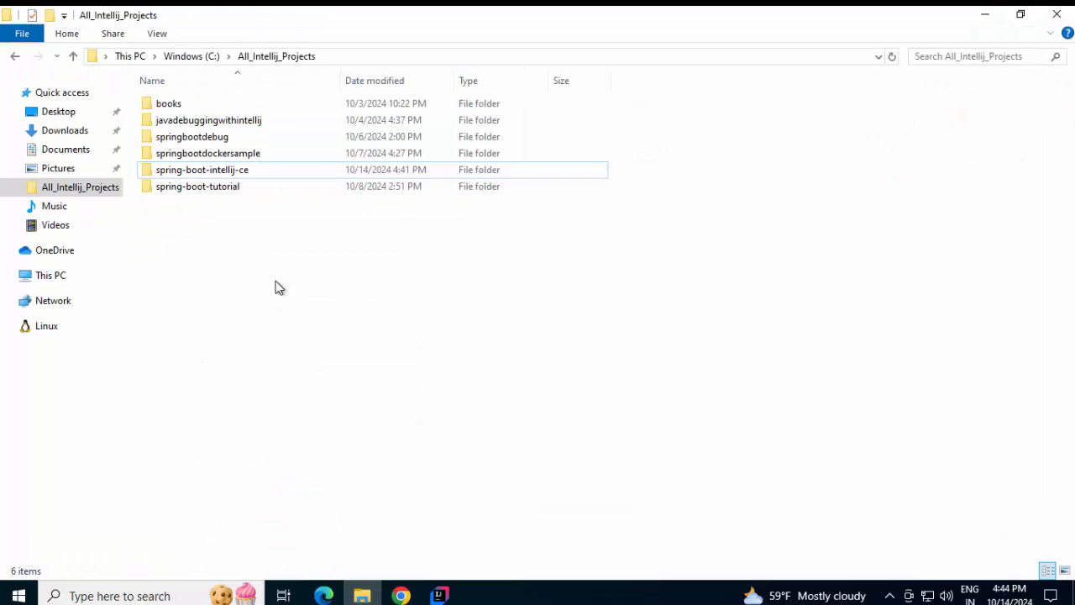
{"action": "left_click", "coordinate": [65, 131]}
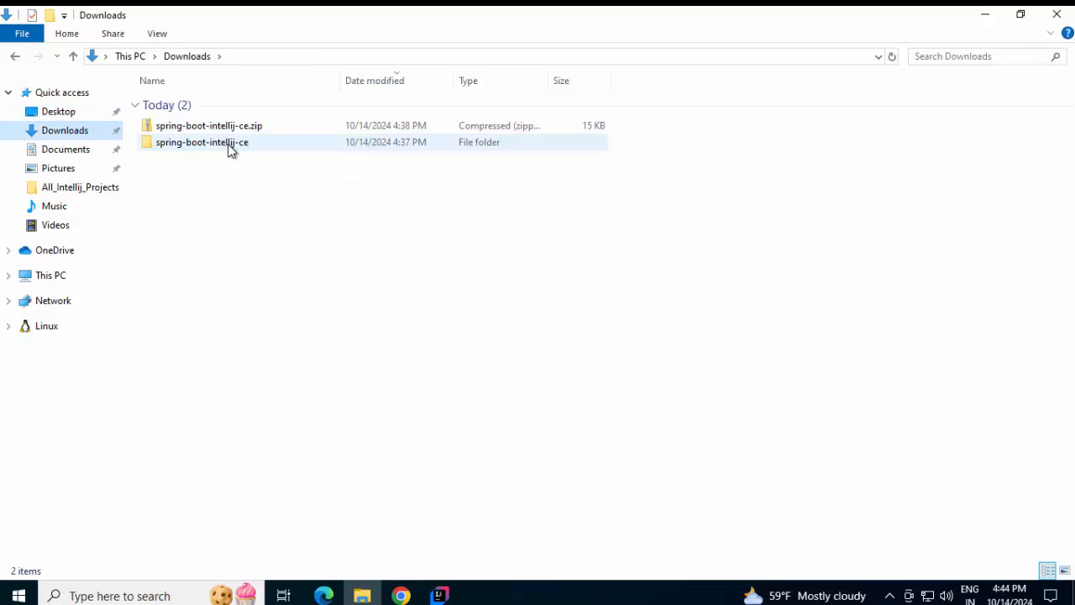
{"action": "double_click", "coordinate": [201, 142]}
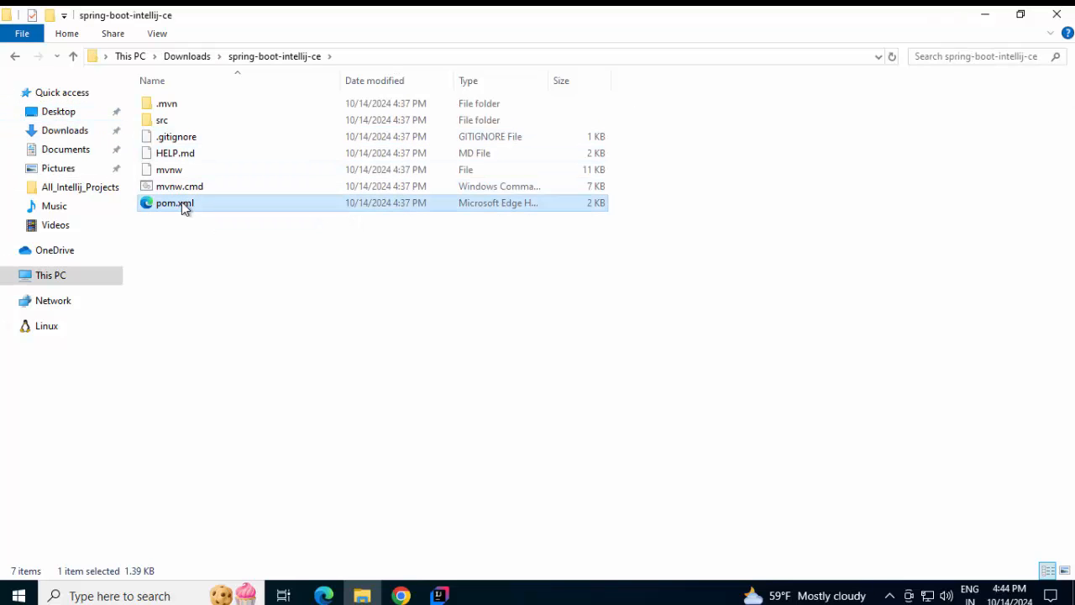
{"action": "double_click", "coordinate": [174, 202]}
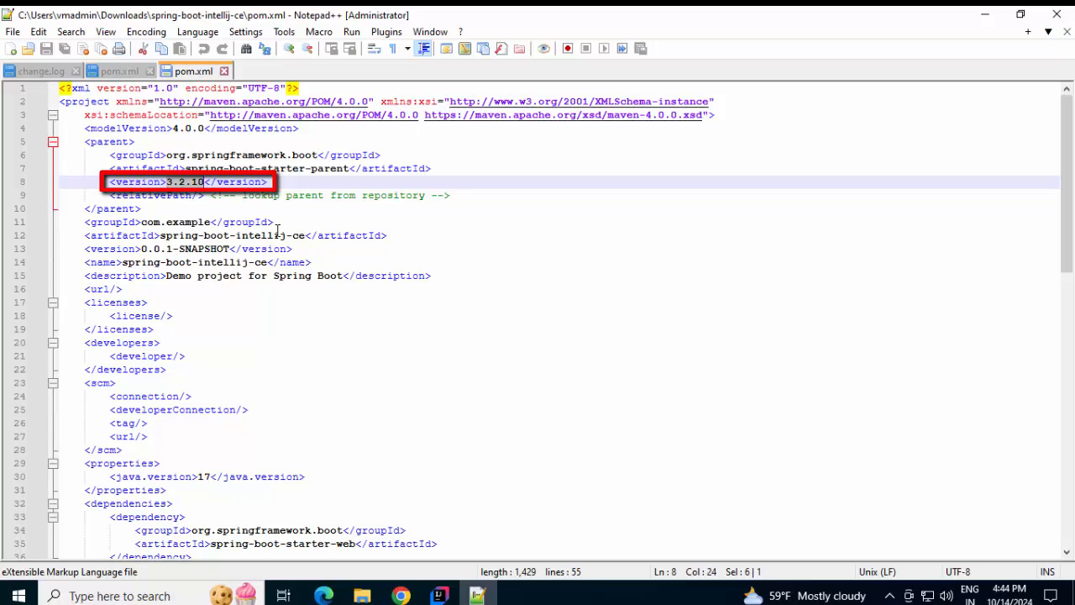
Confirm pom.xml's parent version 3.2.10 and java.version 17, then return to Spring Initializr
{"action": "scroll", "scroll_direction": "down", "scroll_amount": 3}
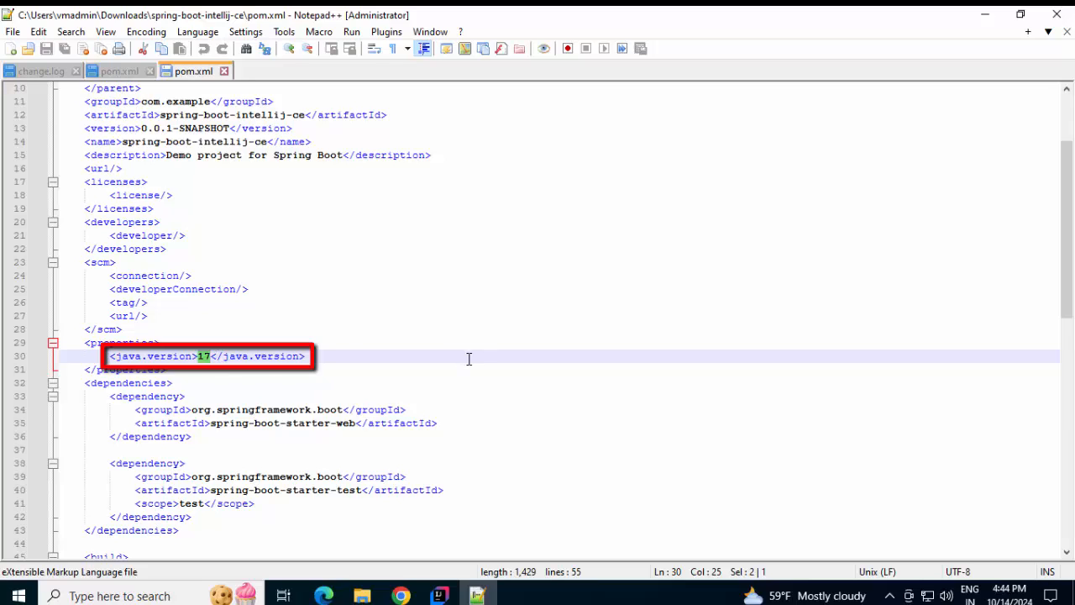
{"action": "left_click", "coordinate": [270, 194]}
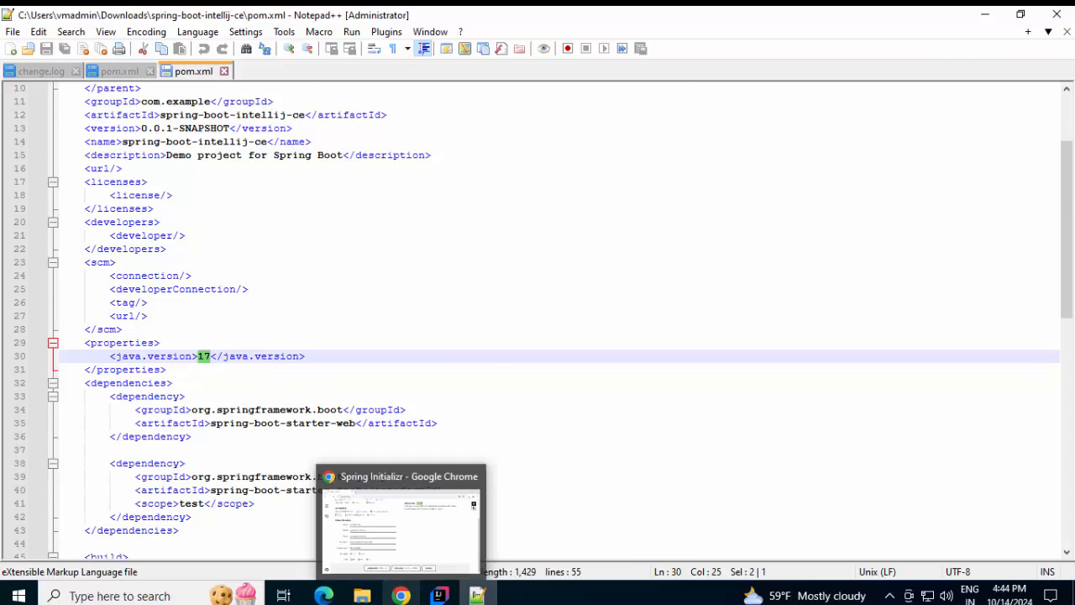
{"action": "left_click", "coordinate": [399, 521]}
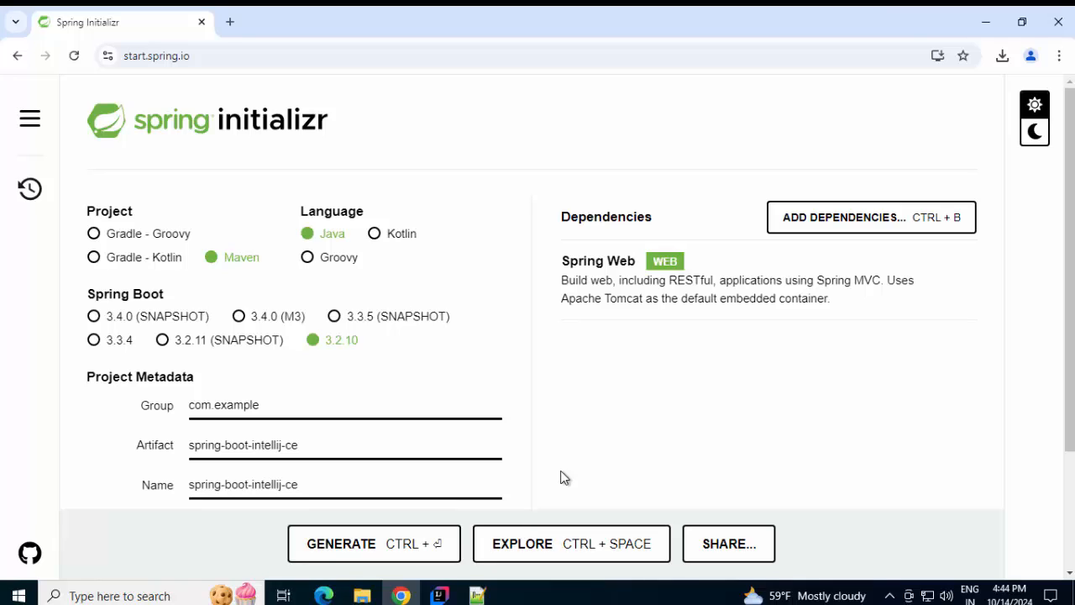
{"action": "mouse_move", "coordinate": [453, 298]}
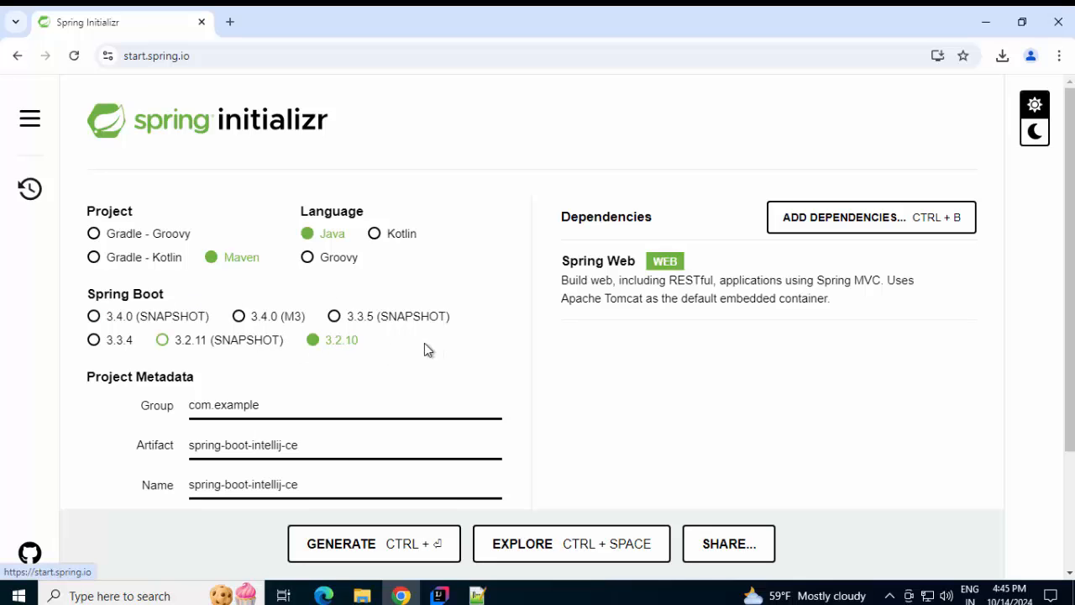
{"action": "scroll", "scroll_direction": "down", "scroll_amount": 3}
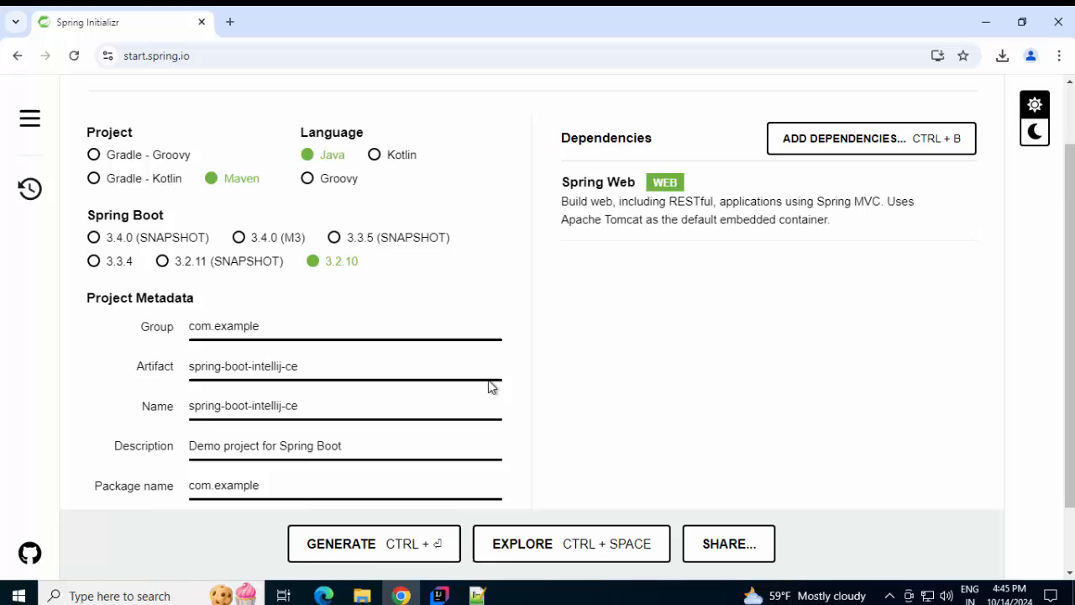
{"action": "scroll", "scroll_direction": "down", "scroll_amount": 3}
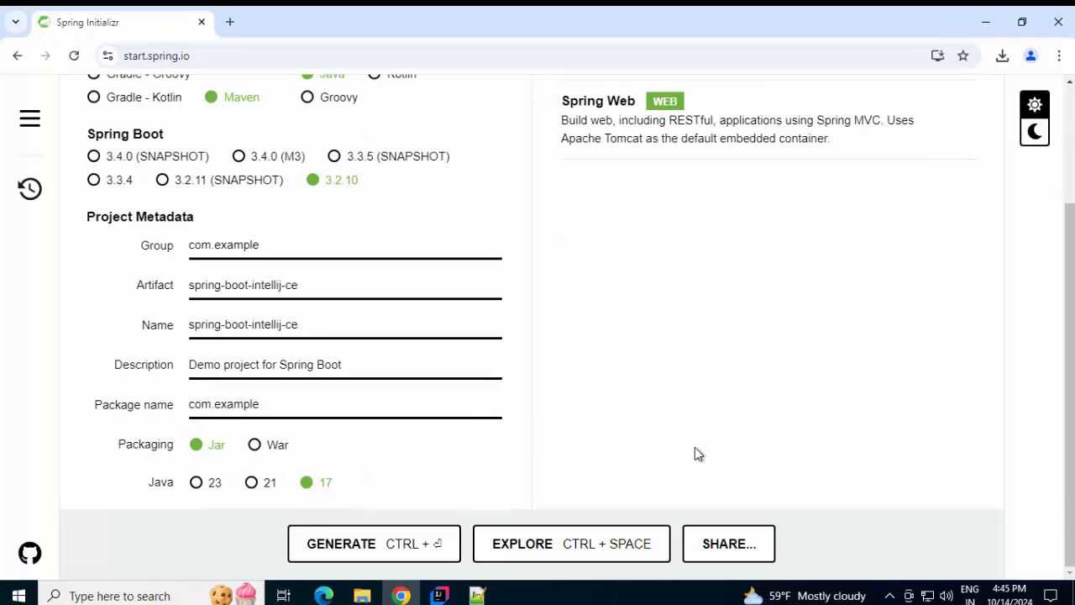